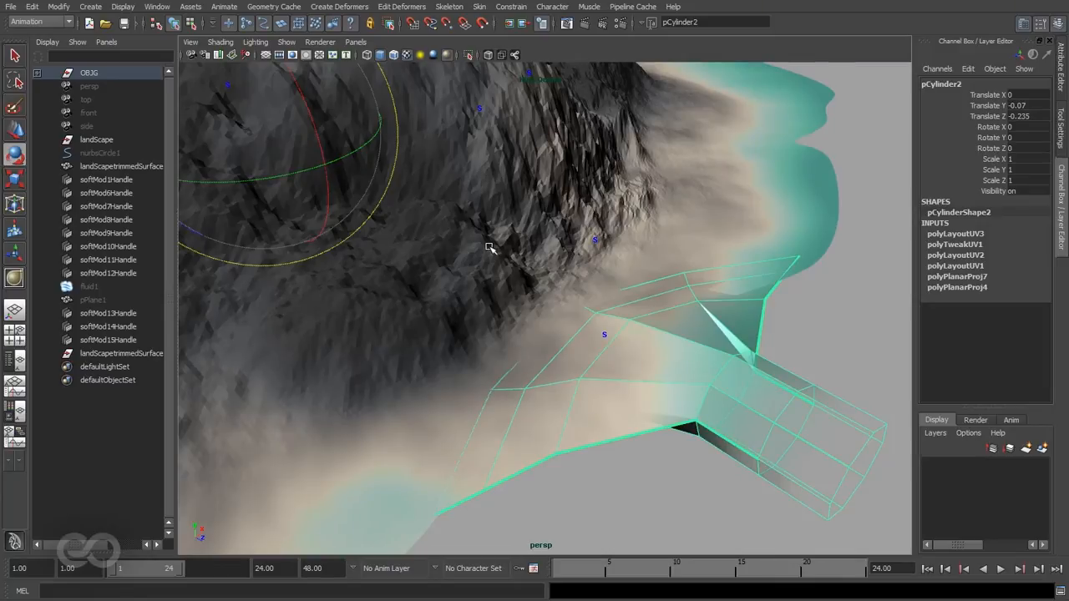
Set the High Quality Rendering colour texture resolution to 1024, apply, and close the options
{"action": "left_click", "coordinate": [320, 42]}
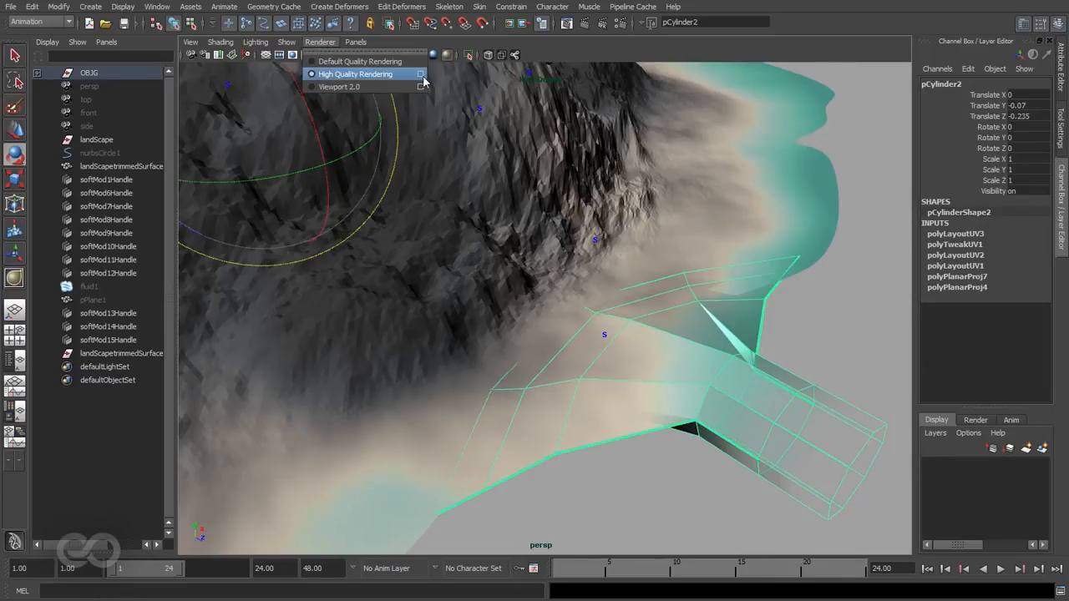
{"action": "left_click", "coordinate": [418, 74]}
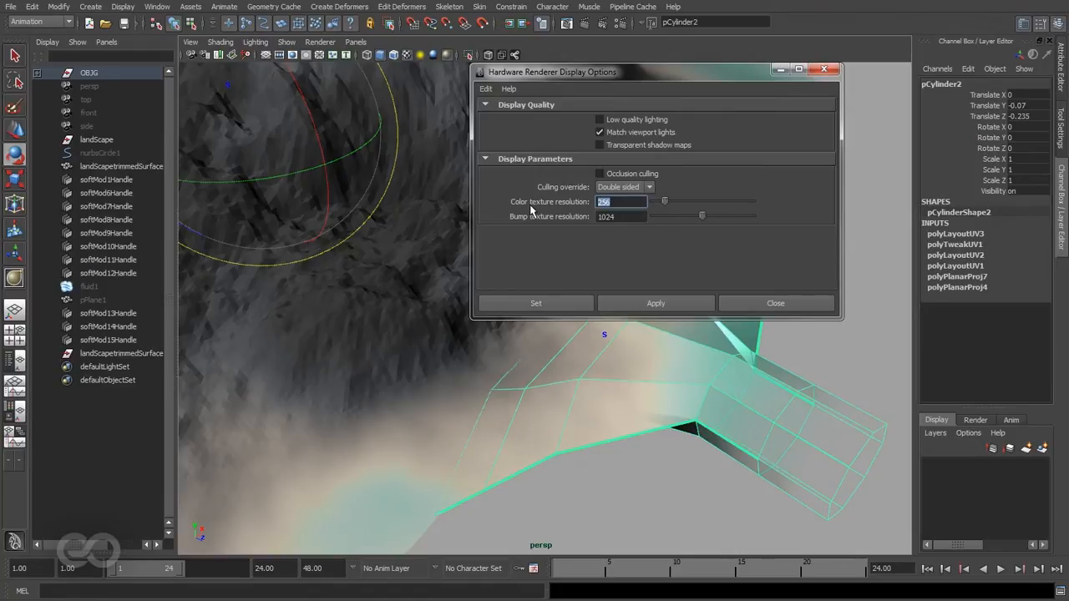
{"action": "type", "text": "102"}
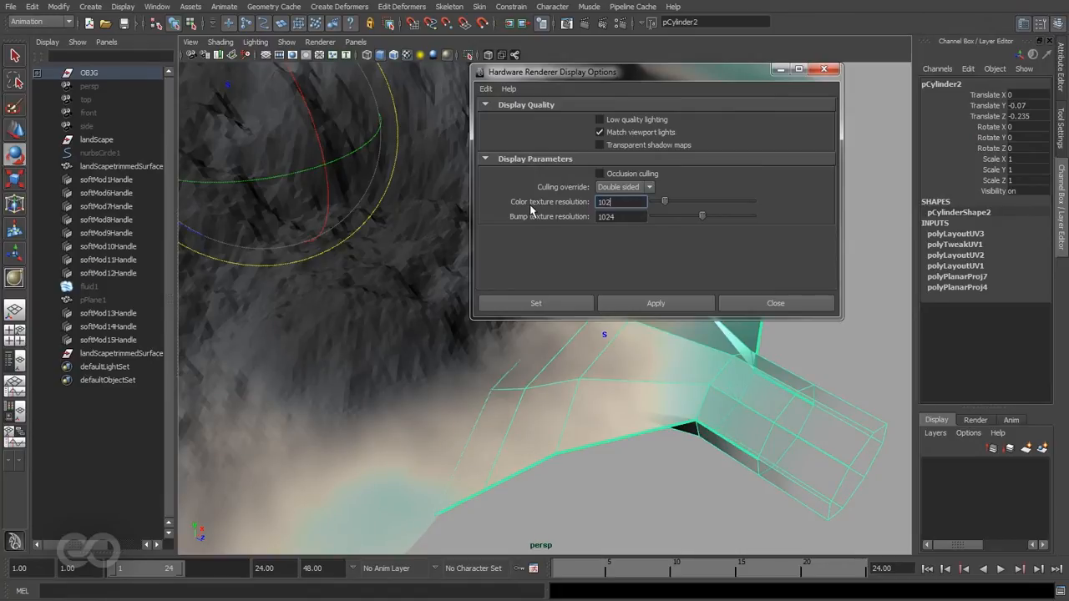
{"action": "left_click", "coordinate": [535, 303]}
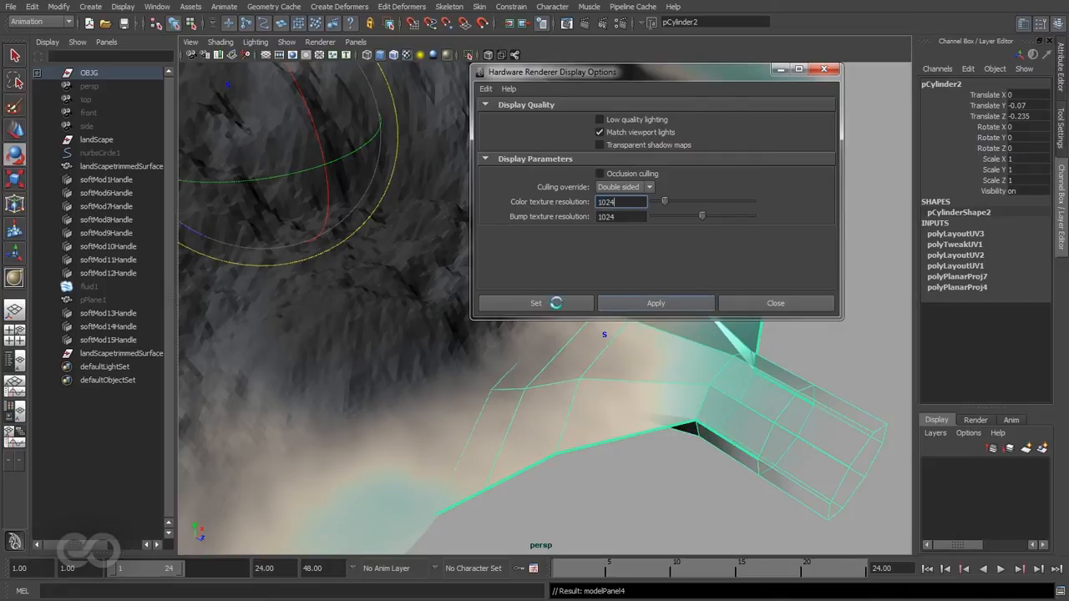
{"action": "left_click", "coordinate": [535, 303]}
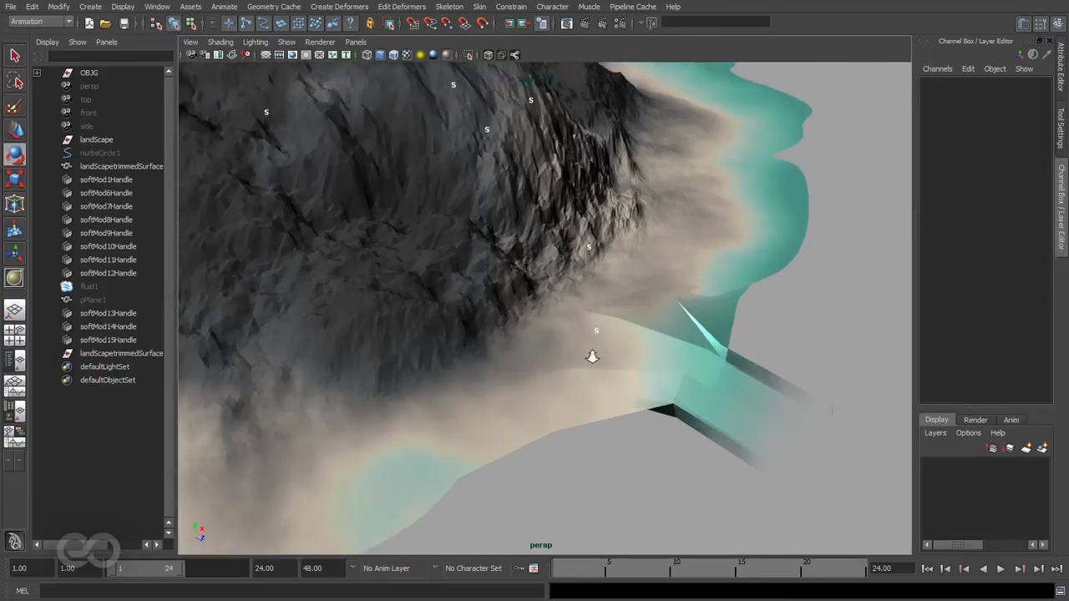
{"action": "left_click", "coordinate": [688, 351]}
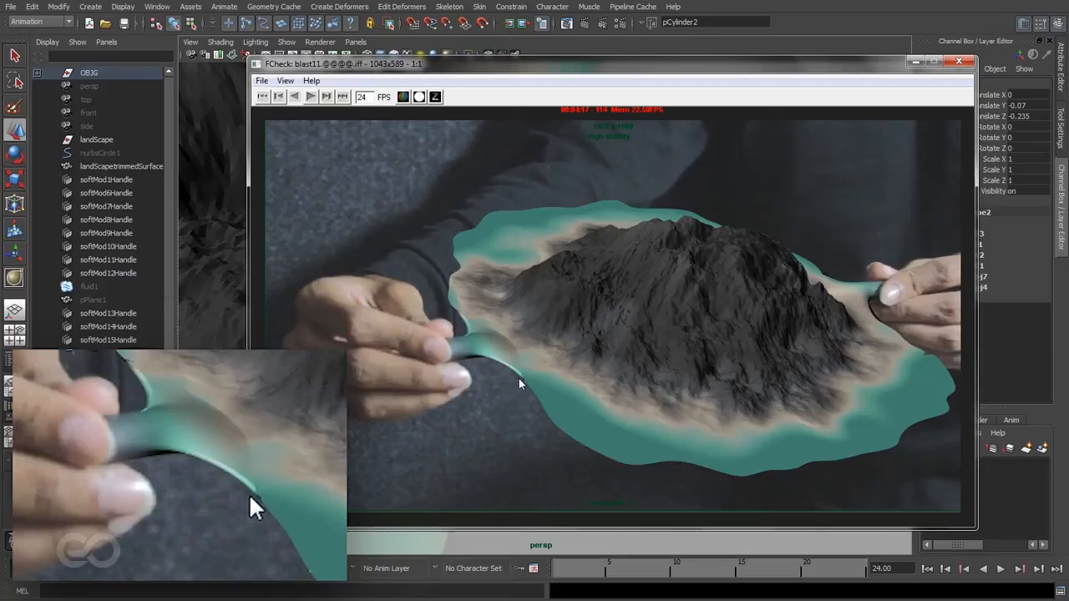
{"action": "mouse_move", "coordinate": [153, 396]}
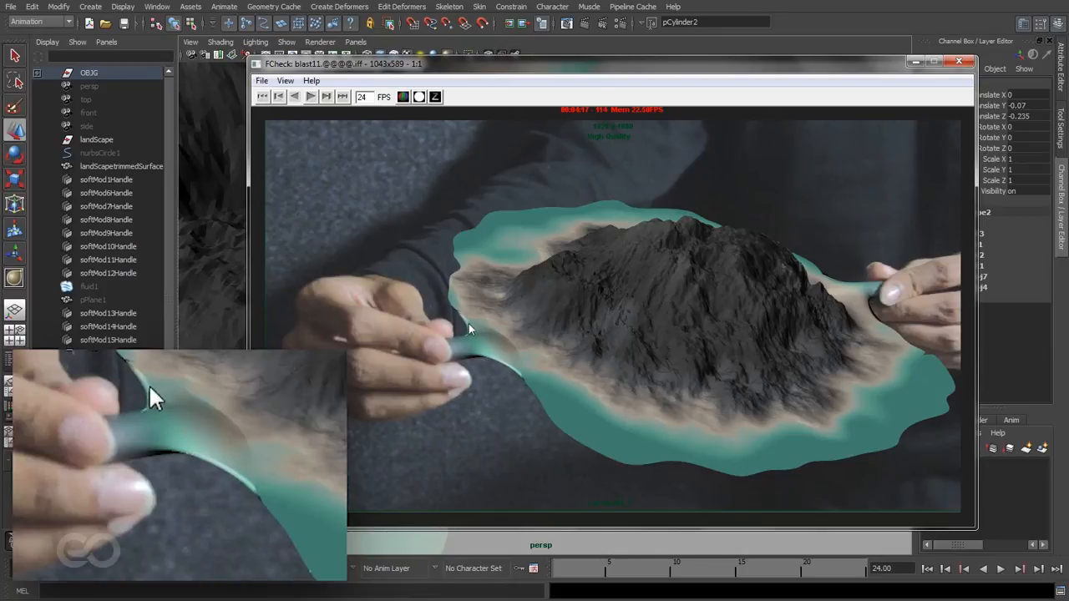
{"action": "mouse_move", "coordinate": [259, 509]}
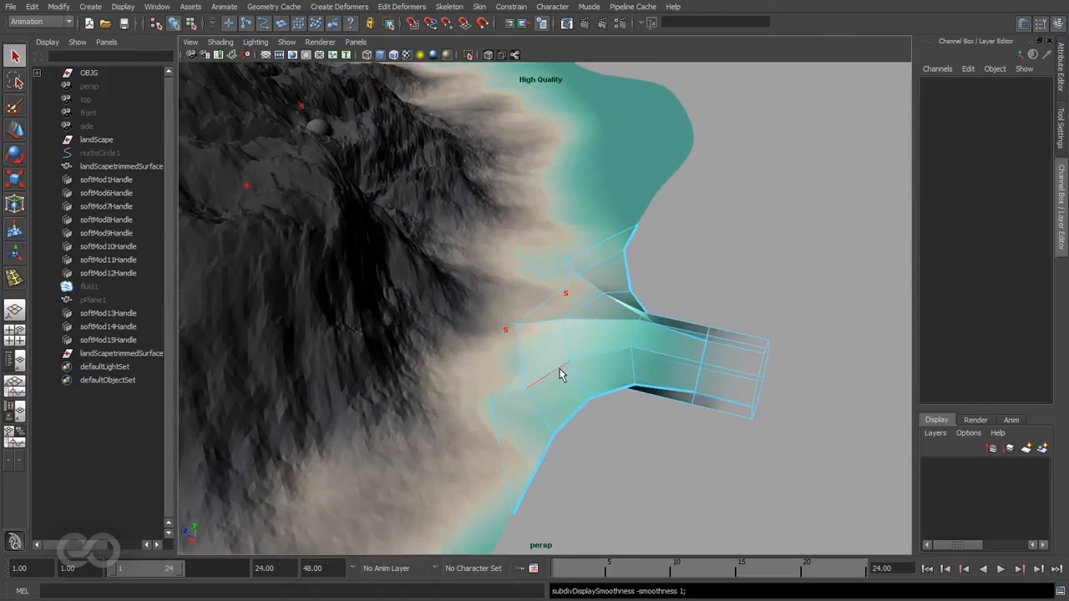
Insert new edge loops across the side cylinder's flared section near the shore
{"action": "left_click", "coordinate": [762, 352]}
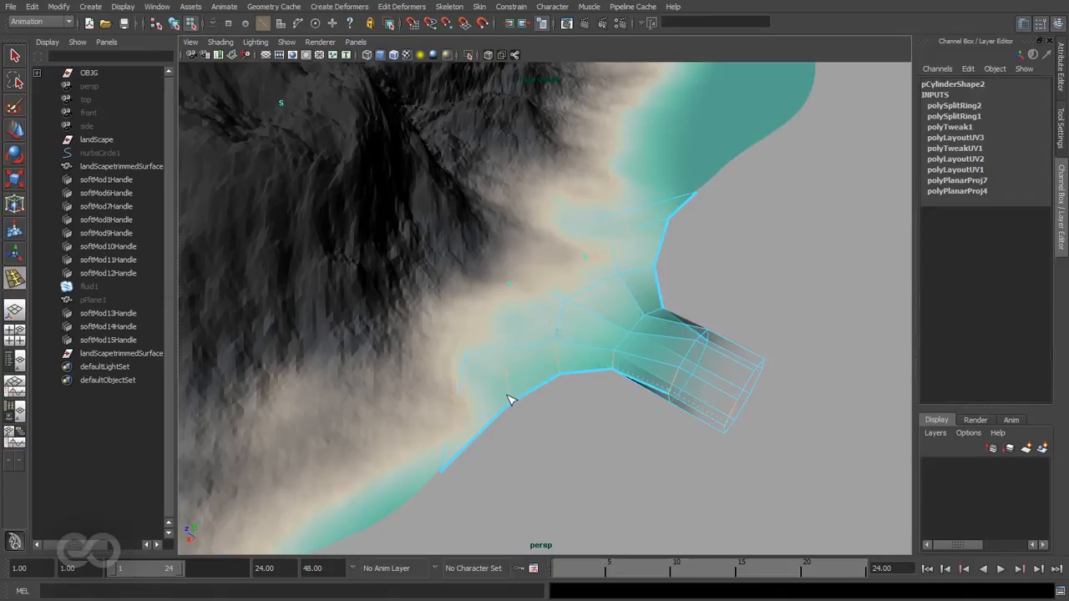
{"action": "mouse_move", "coordinate": [512, 404]}
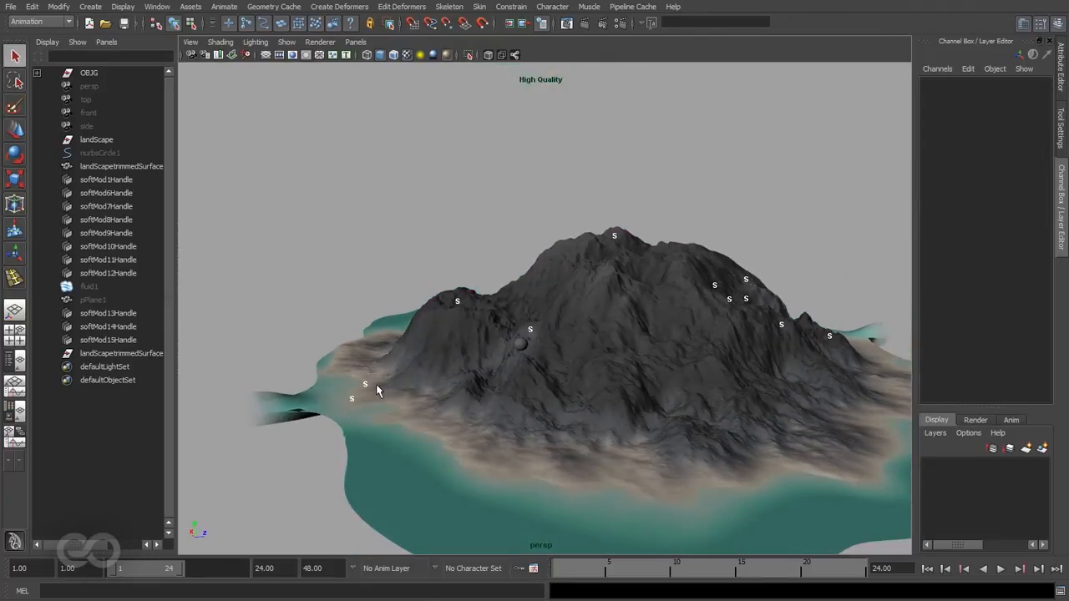
Zoom in on the shore where the side cylinder joins the island
{"action": "left_click_drag", "start_coordinate": [376, 390], "coordinate": [436, 402]}
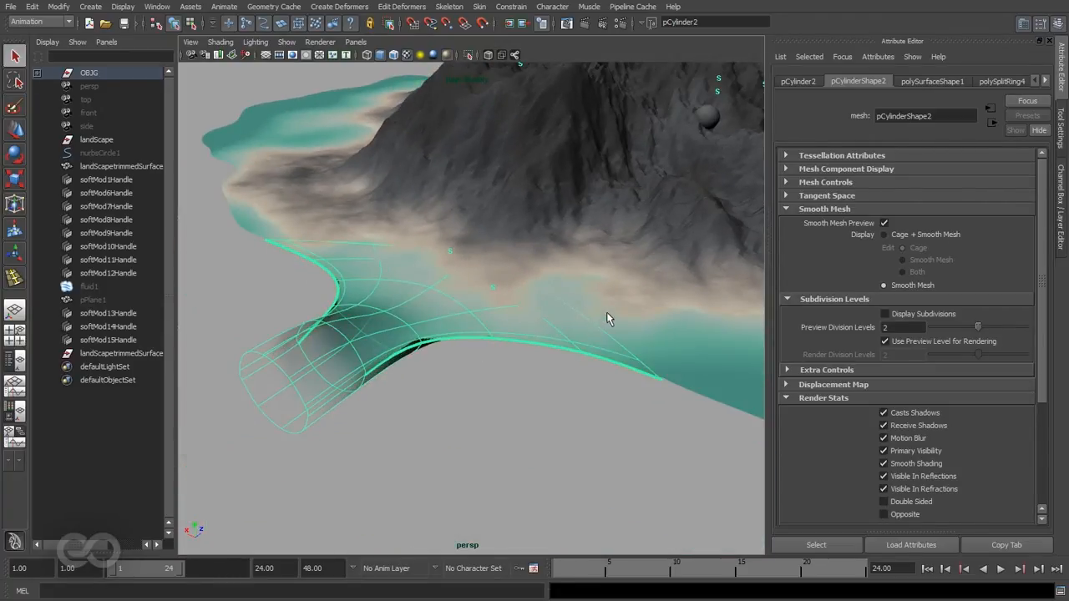
{"action": "mouse_move", "coordinate": [508, 313]}
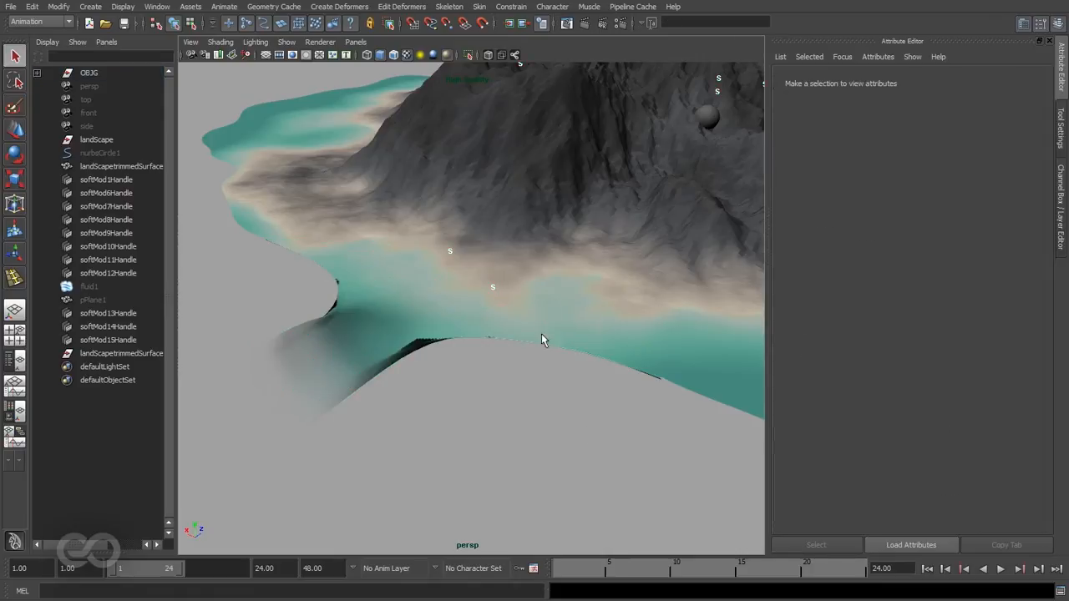
{"action": "mouse_move", "coordinate": [549, 388]}
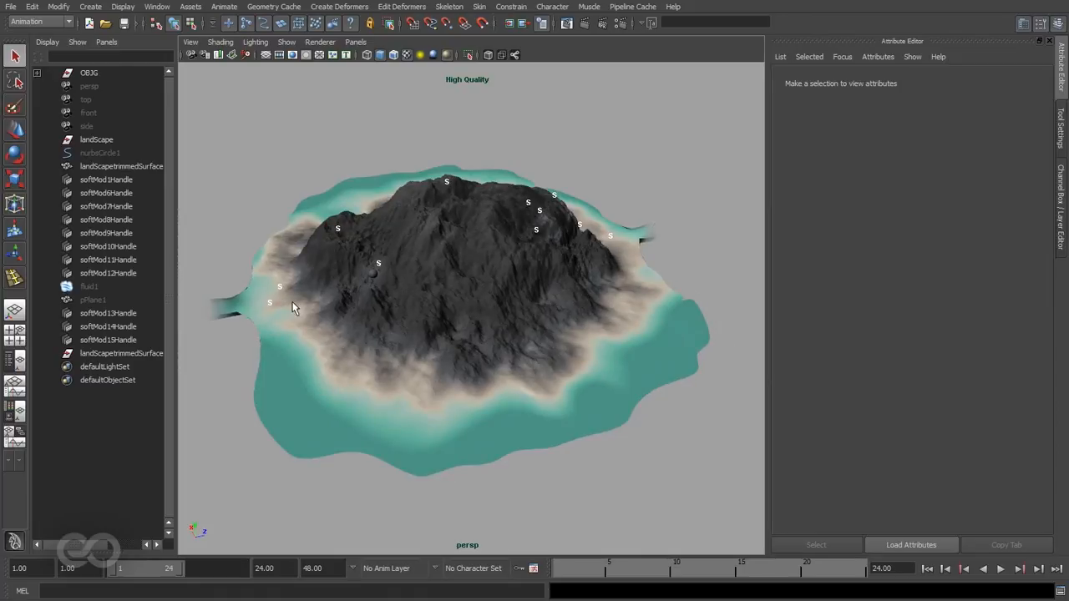
{"action": "mouse_move", "coordinate": [281, 326]}
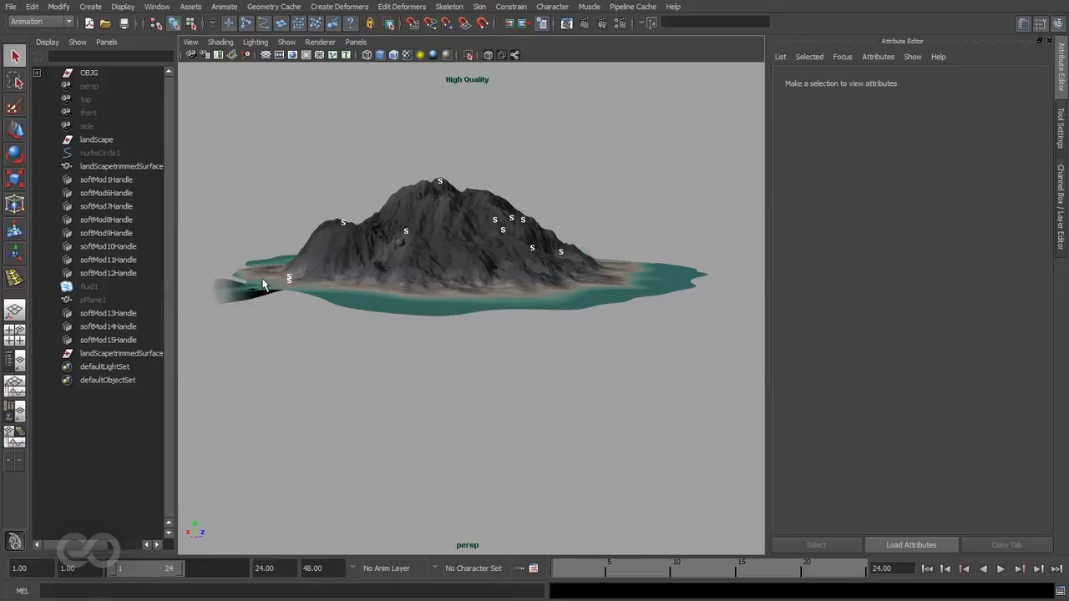
Expand OBJG and create layer1 from the selected side cylinders
{"action": "left_click", "coordinate": [39, 70]}
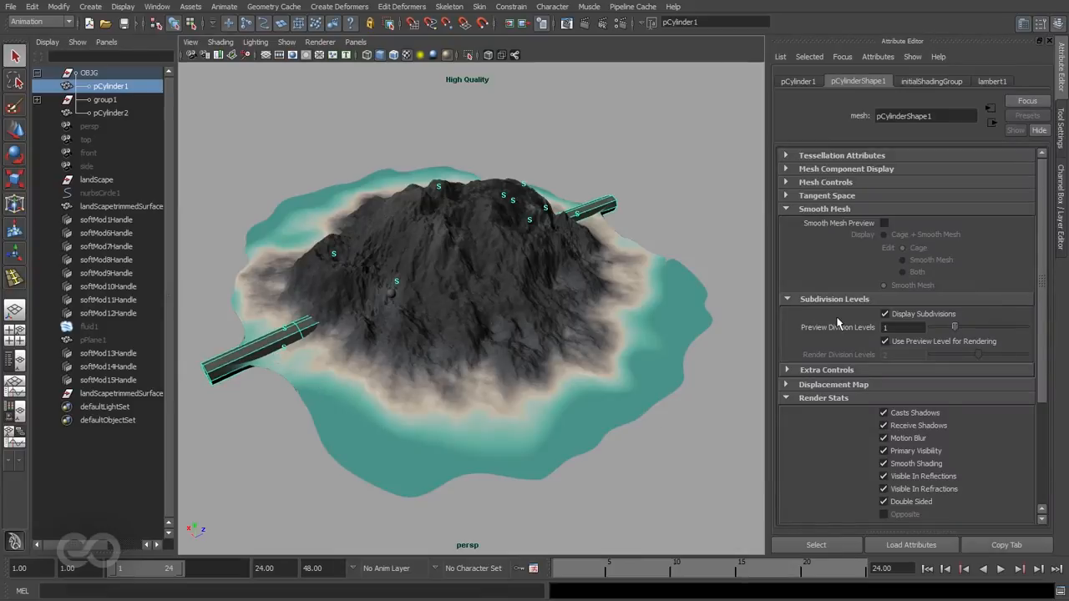
{"action": "left_click", "coordinate": [883, 223]}
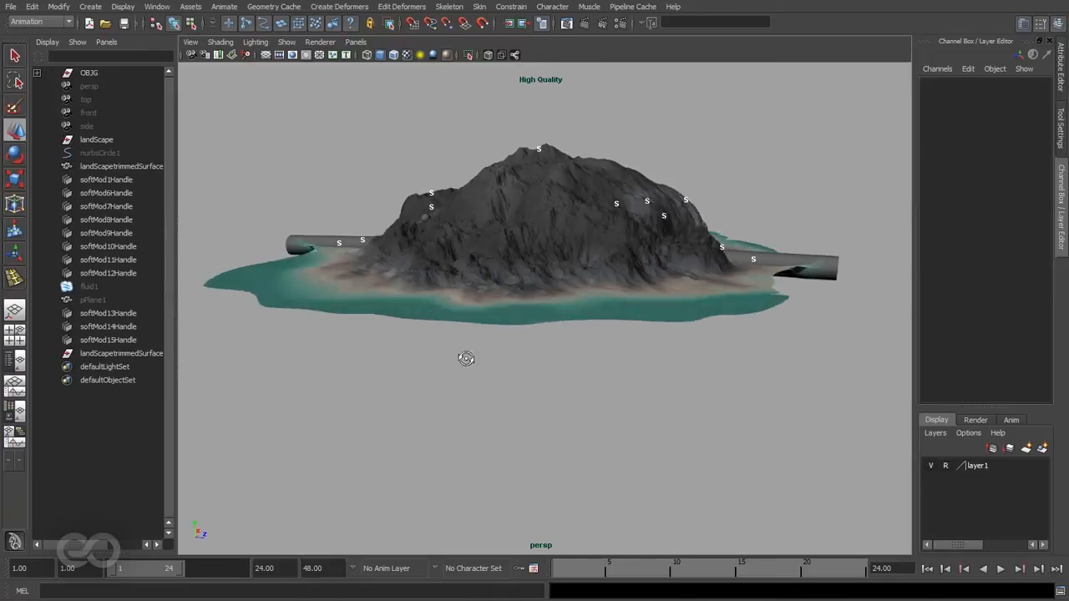
Orbit beneath the island to inspect the cylinders, then select landScapetrimmedSurface
{"action": "left_click_drag", "start_coordinate": [466, 358], "coordinate": [419, 387]}
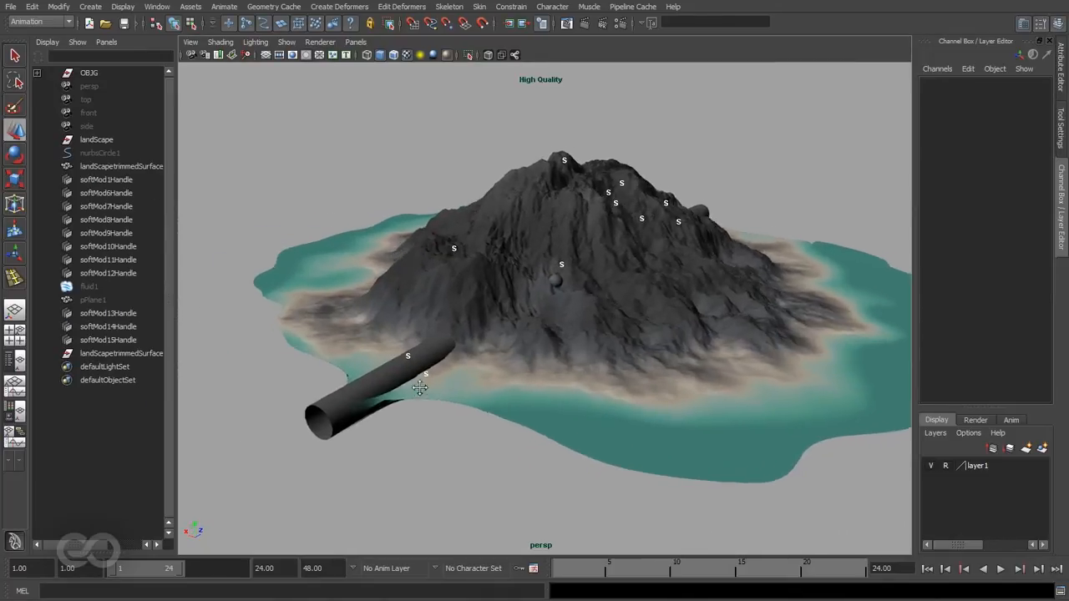
{"action": "left_click", "coordinate": [121, 165]}
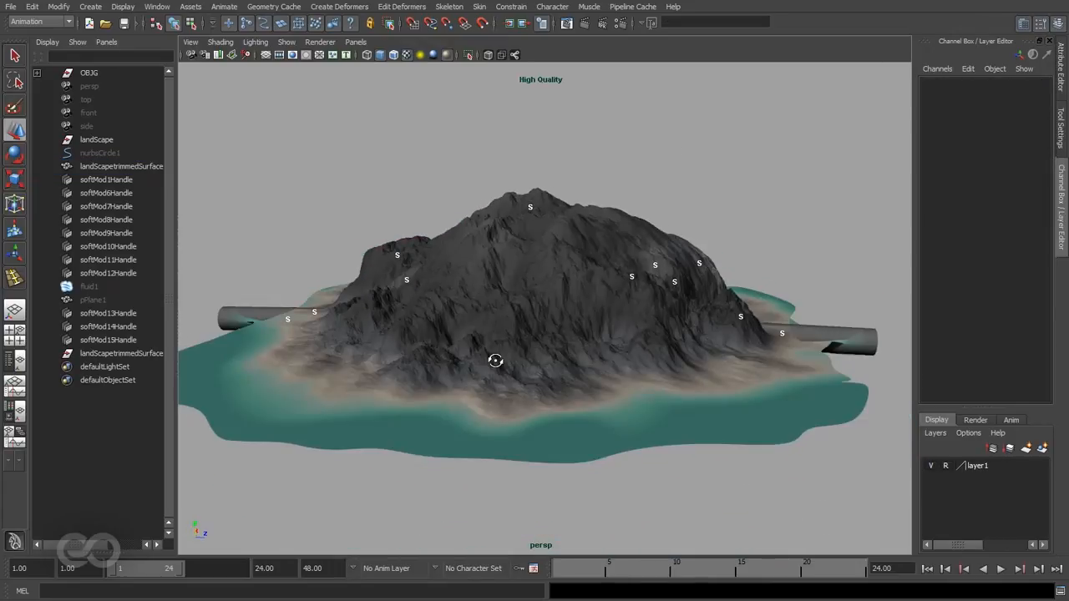
{"action": "left_click_drag", "start_coordinate": [495, 359], "coordinate": [625, 383]}
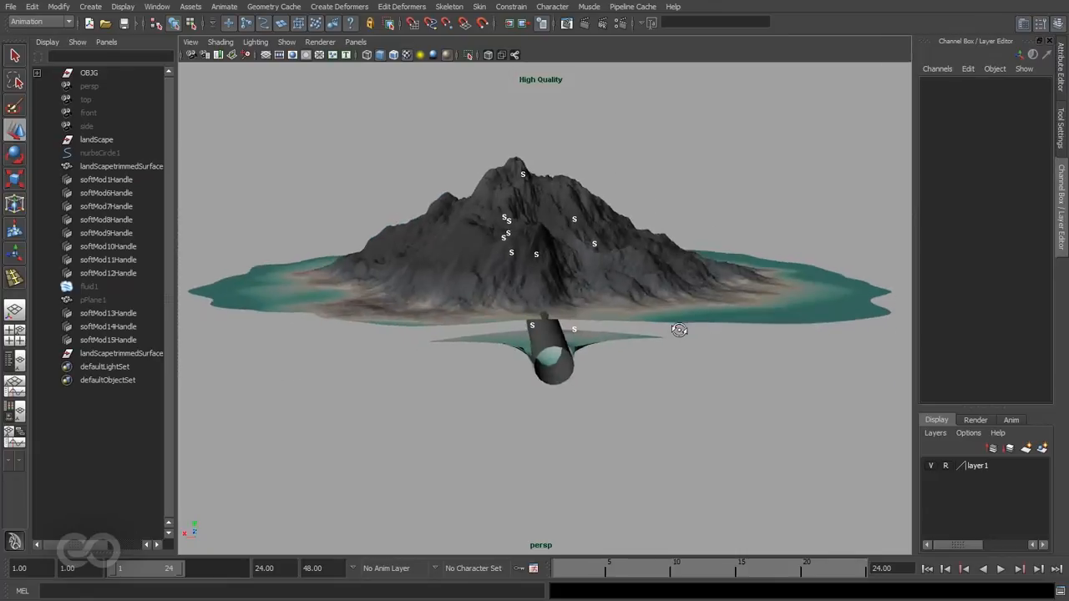
{"action": "left_click", "coordinate": [121, 166]}
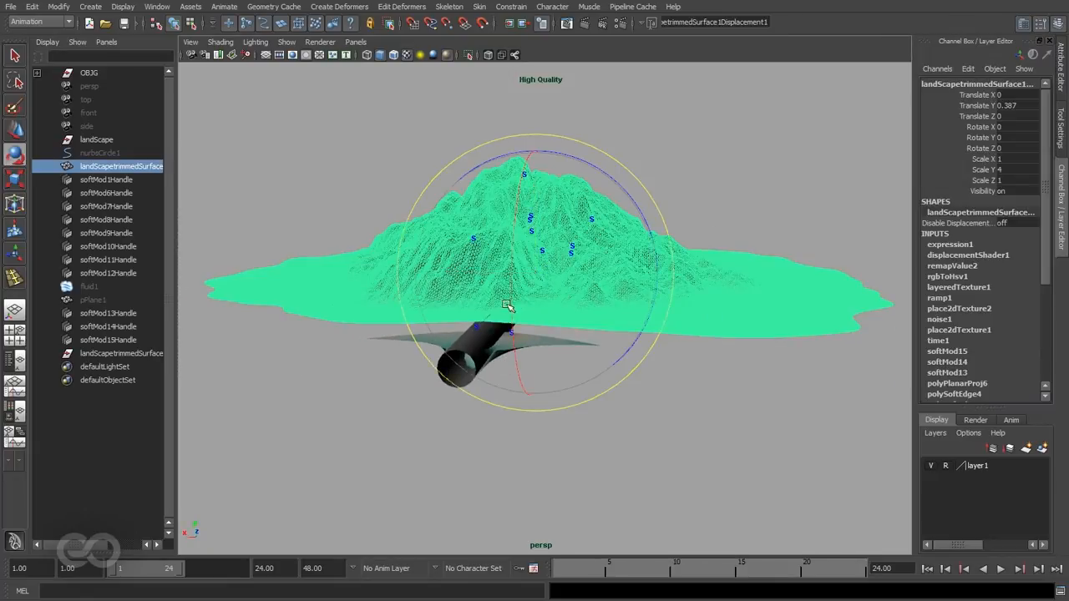
{"action": "left_click_drag", "start_coordinate": [510, 305], "coordinate": [622, 185]}
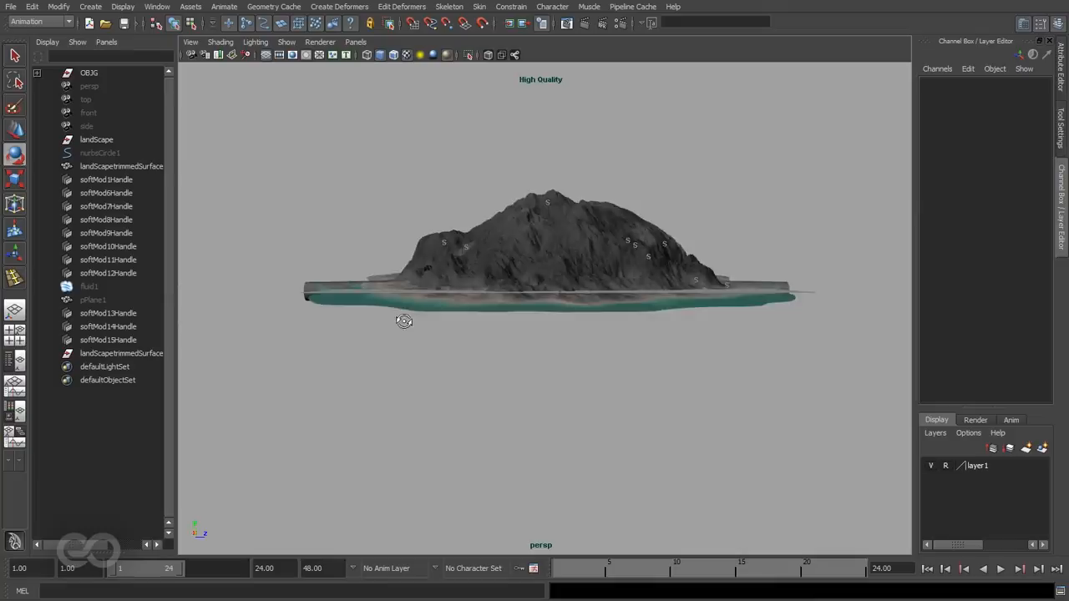
{"action": "left_click_drag", "start_coordinate": [404, 321], "coordinate": [449, 388]}
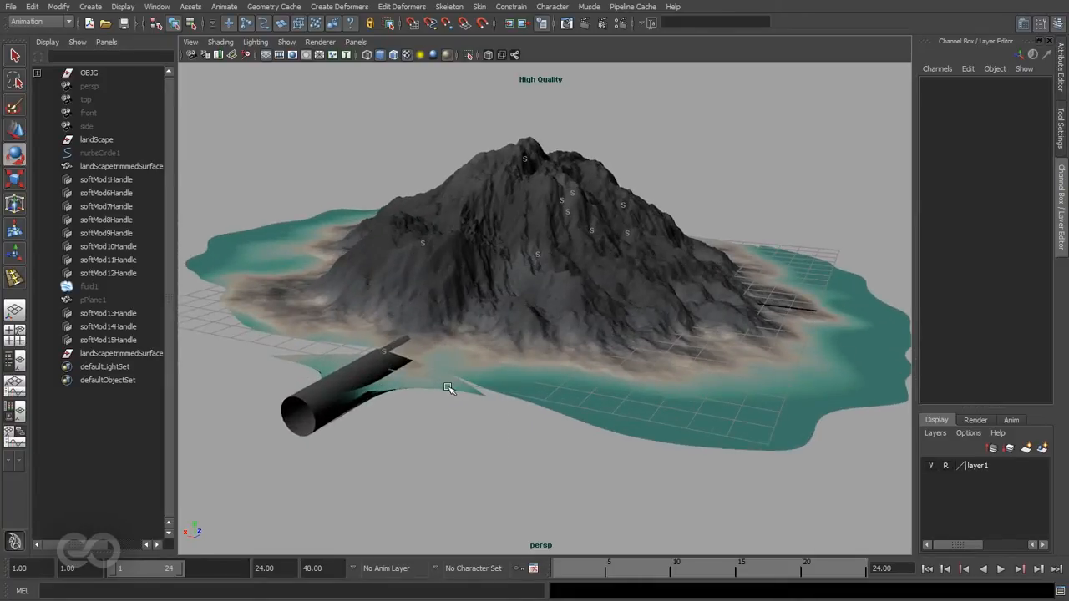
{"action": "mouse_move", "coordinate": [878, 383]}
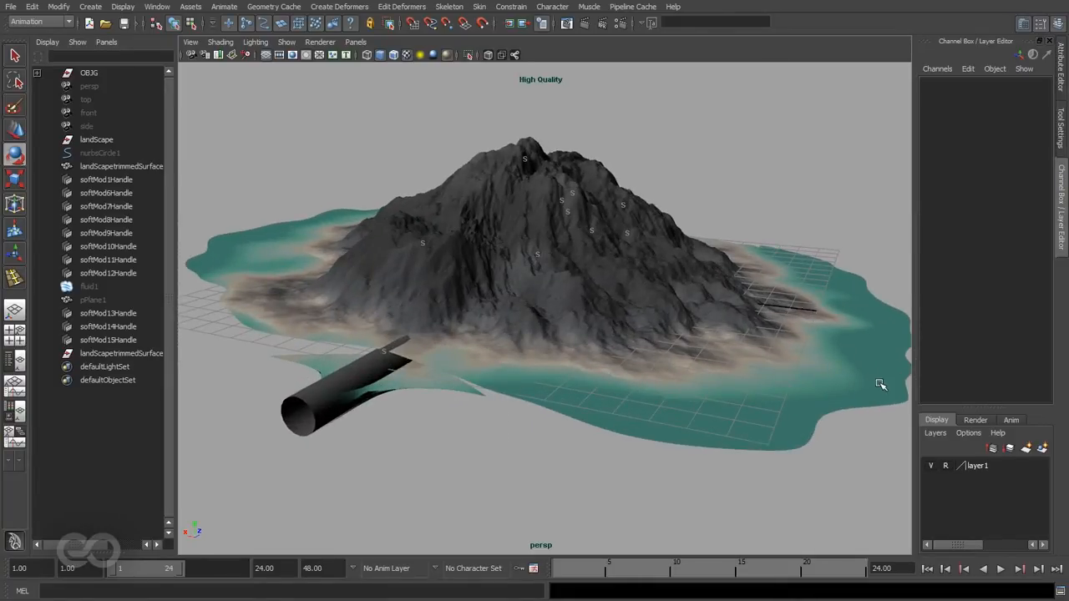
{"action": "mouse_move", "coordinate": [326, 397]}
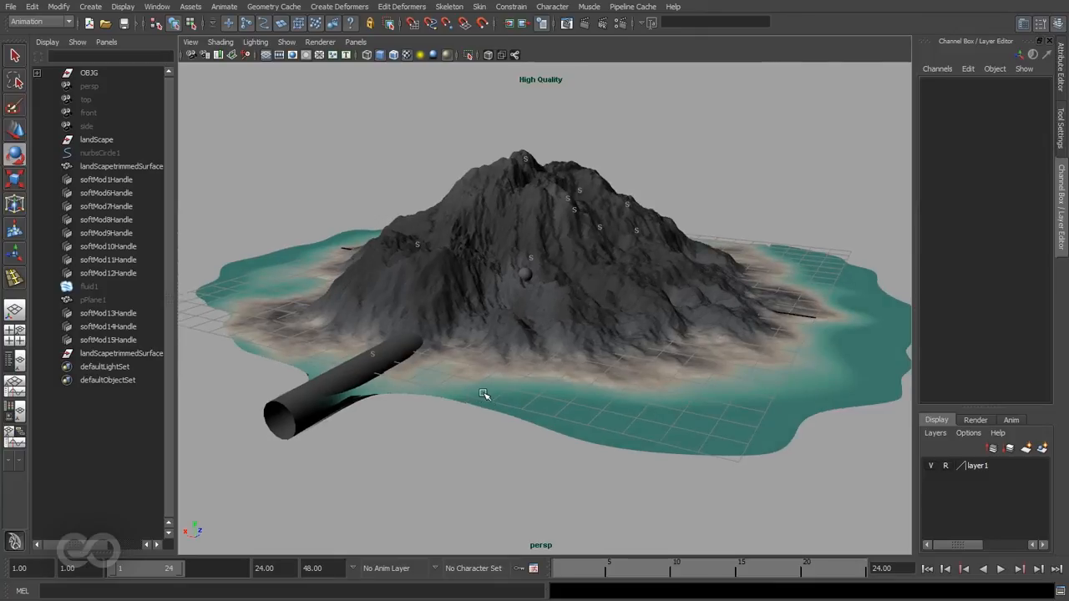
Select landscapeTrimmedSurface, enable Soft Select for the Move Tool, and inspect the underside
{"action": "left_click", "coordinate": [121, 165]}
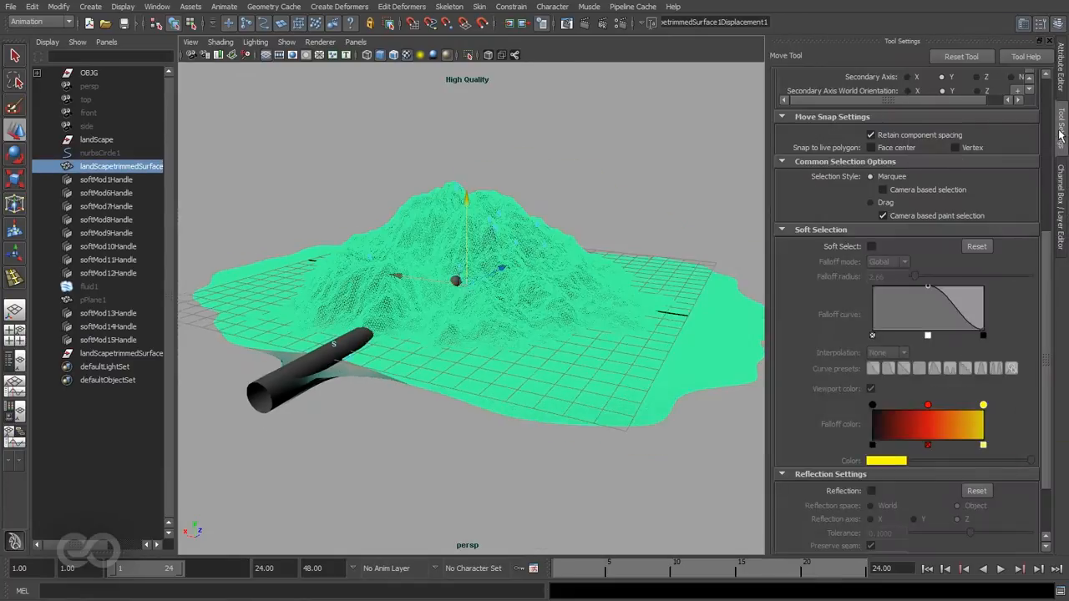
{"action": "left_click", "coordinate": [872, 247]}
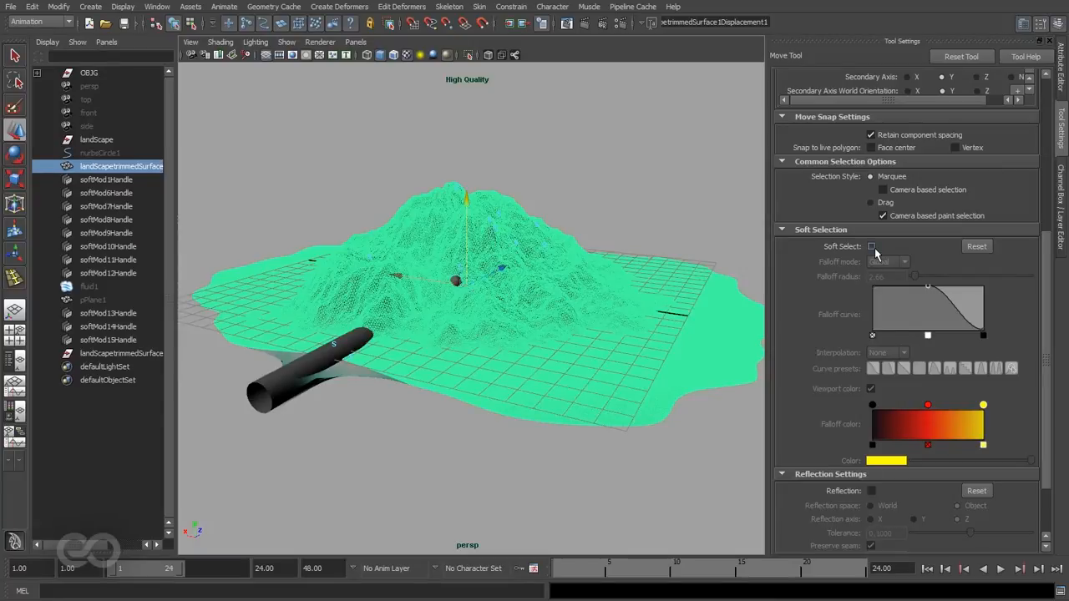
{"action": "left_click", "coordinate": [871, 245]}
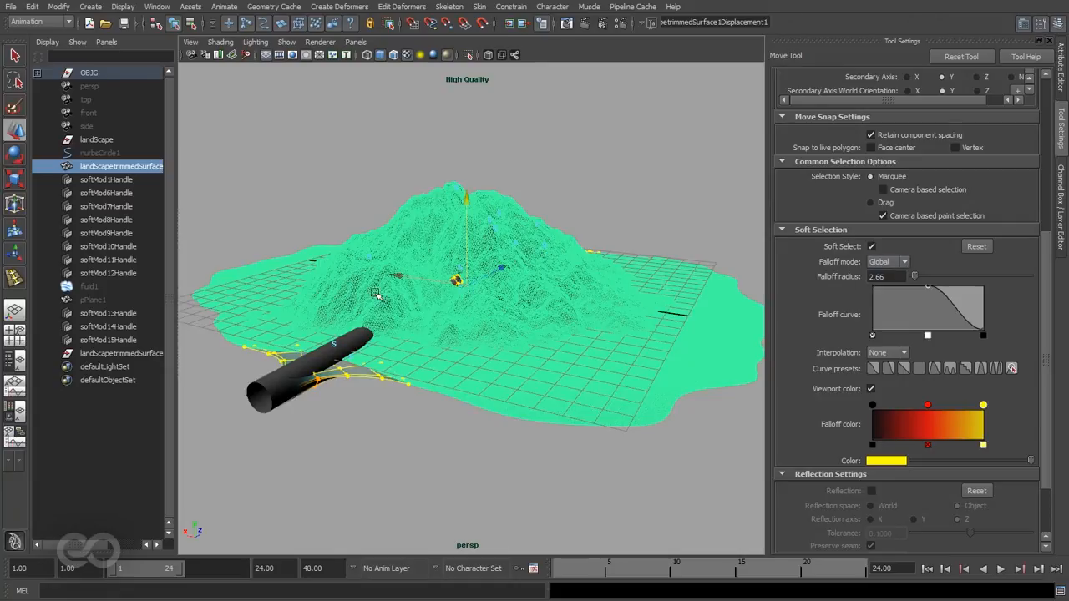
{"action": "mouse_move", "coordinate": [322, 377]}
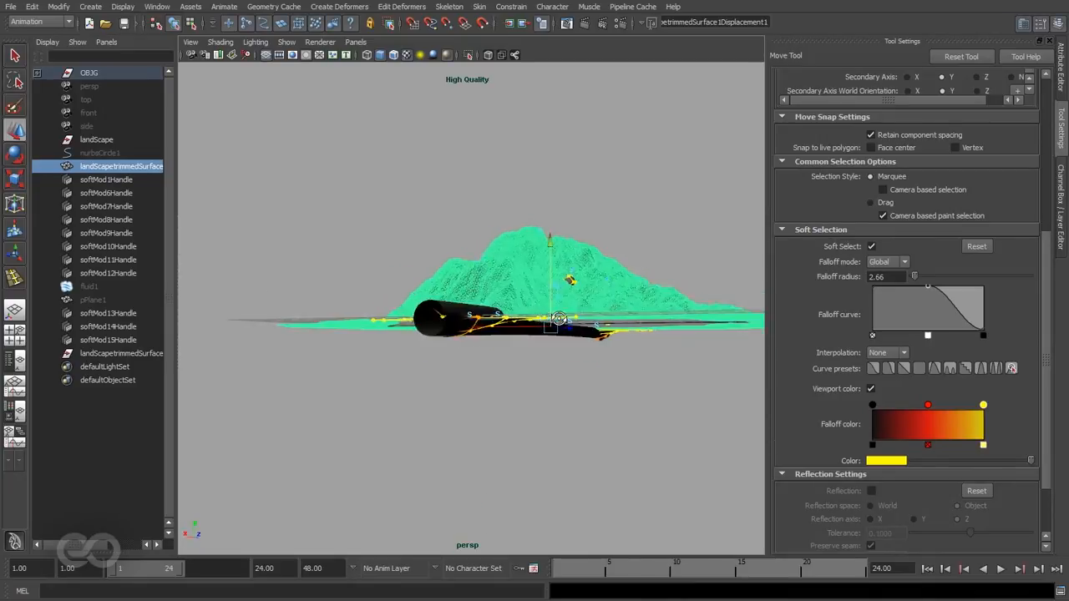
{"action": "left_click_drag", "start_coordinate": [557, 318], "coordinate": [498, 362]}
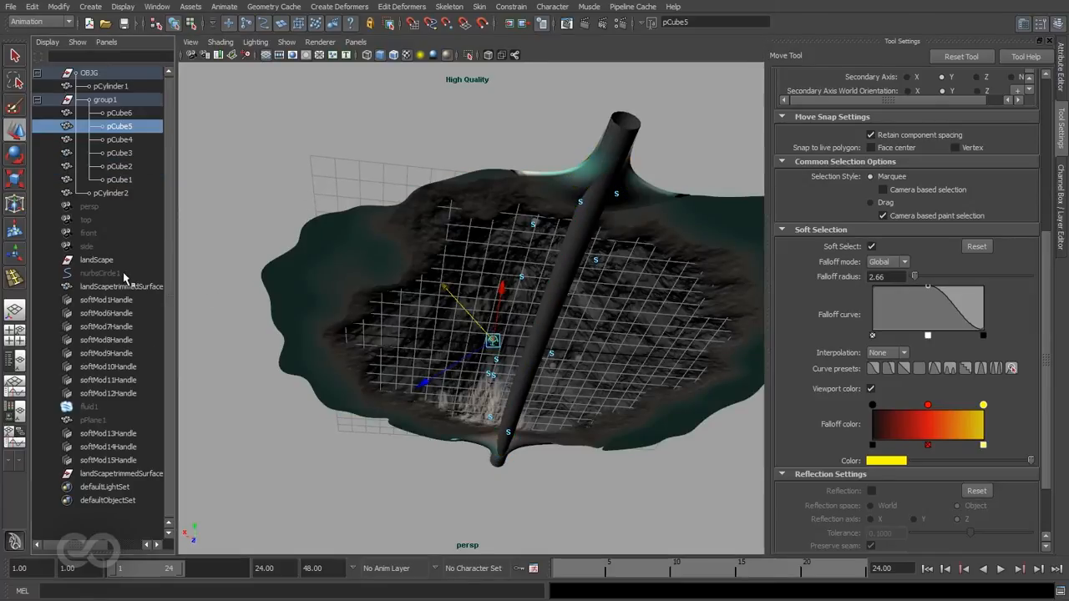
{"action": "left_click", "coordinate": [105, 99]}
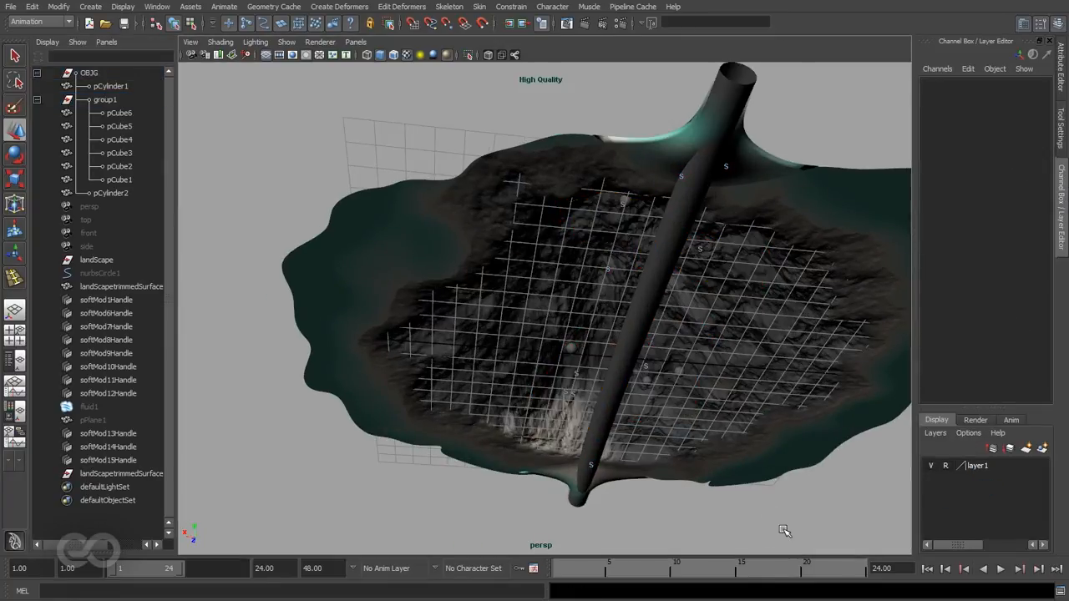
Orbit back to view the island from above and reselect the landscape surface
{"action": "left_click", "coordinate": [121, 286]}
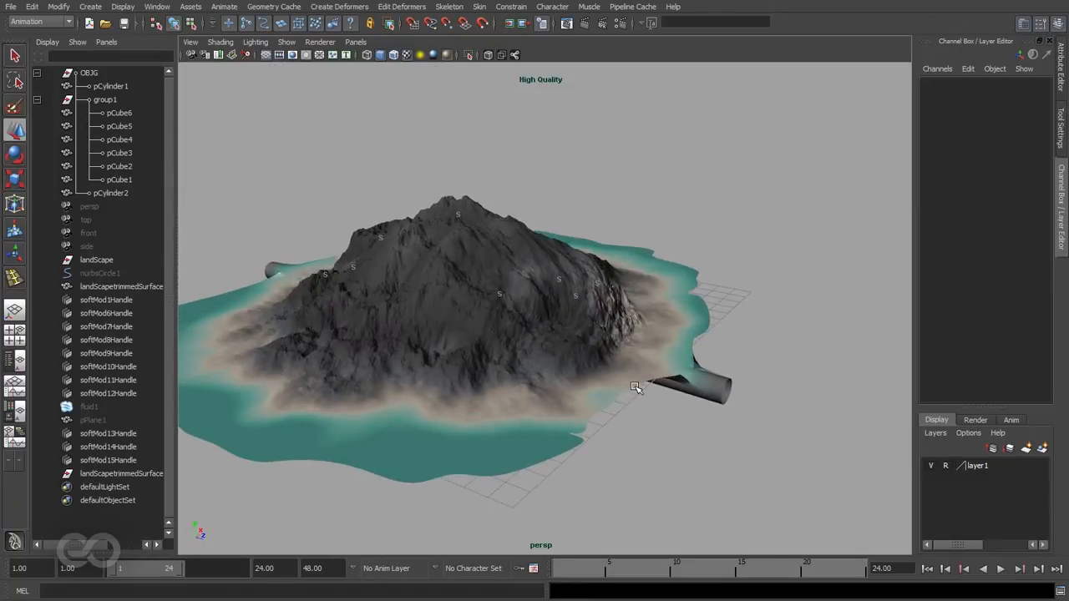
{"action": "left_click_drag", "start_coordinate": [634, 387], "coordinate": [531, 393]}
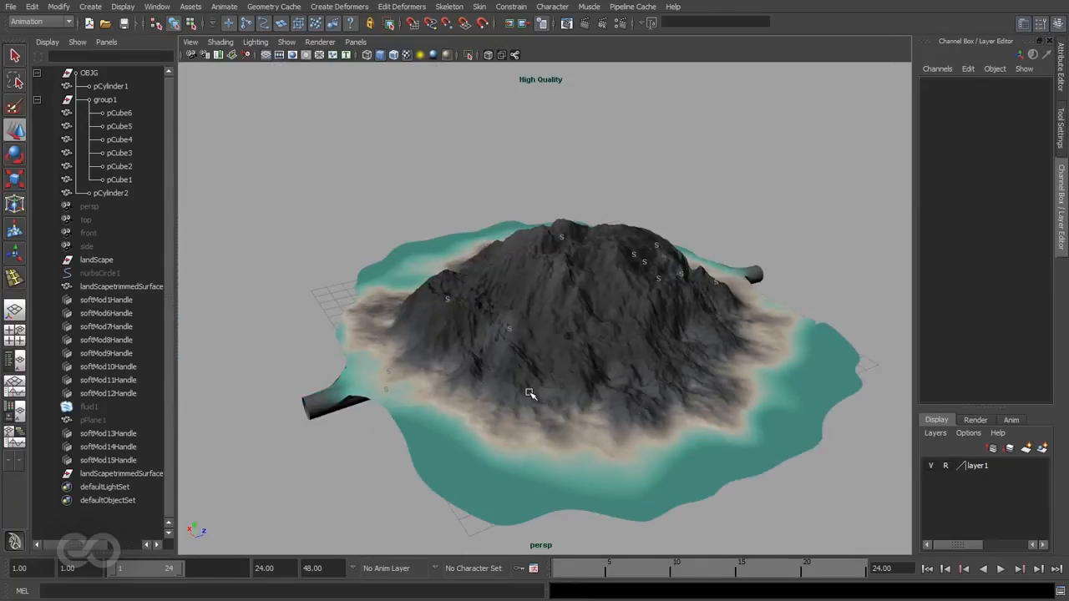
{"action": "left_click_drag", "start_coordinate": [530, 393], "coordinate": [416, 438]}
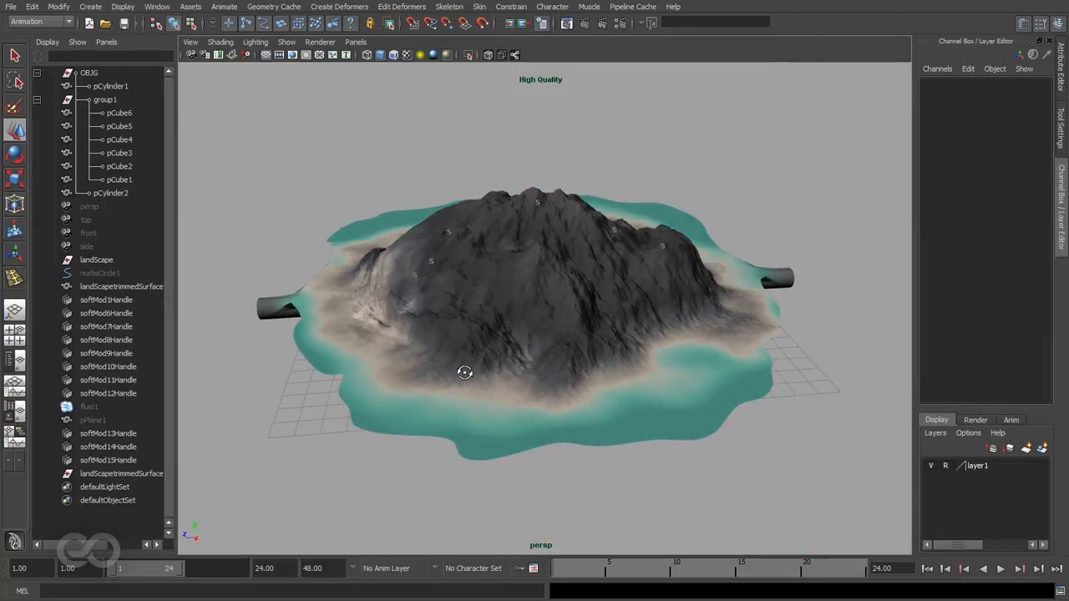
{"action": "left_click_drag", "start_coordinate": [465, 373], "coordinate": [659, 364]}
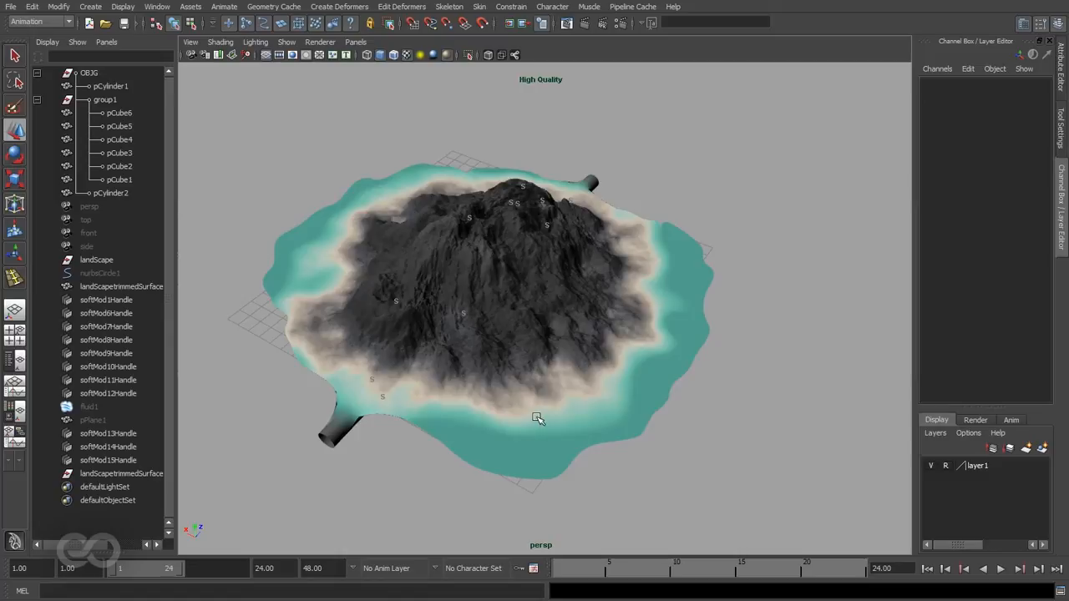
{"action": "left_click", "coordinate": [121, 286]}
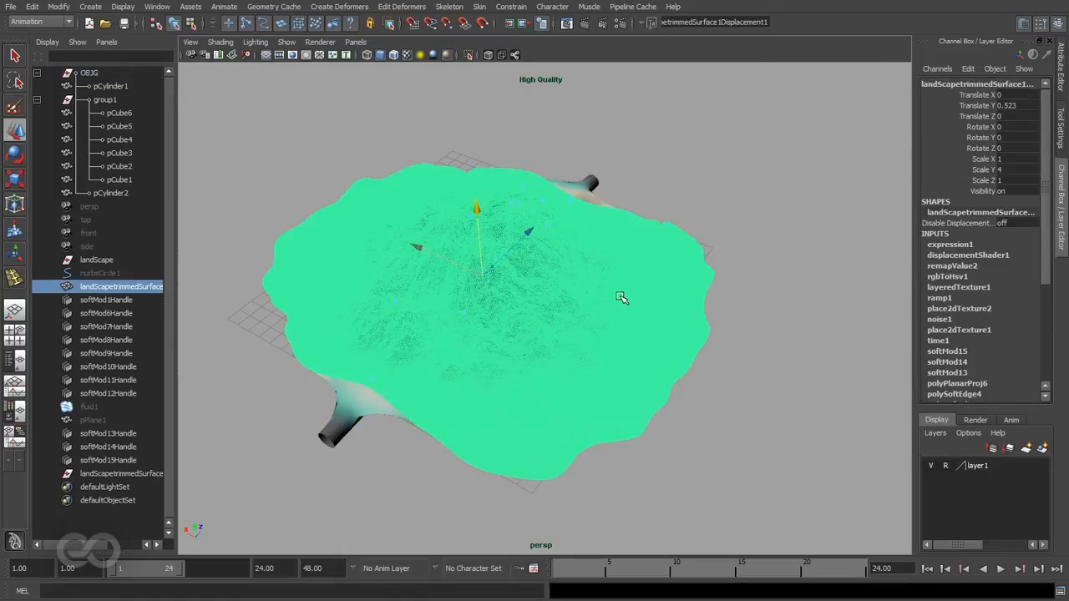
Add pCylinder2 to the landscape selection and bring up the Deformers menu
{"action": "left_click", "coordinate": [343, 442]}
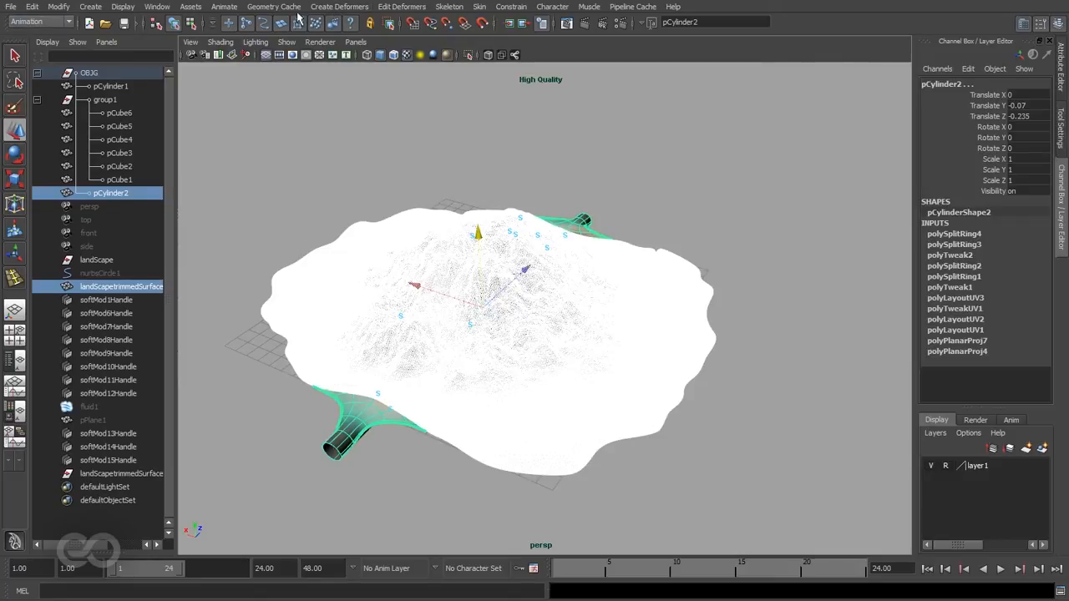
{"action": "left_click", "coordinate": [401, 7]}
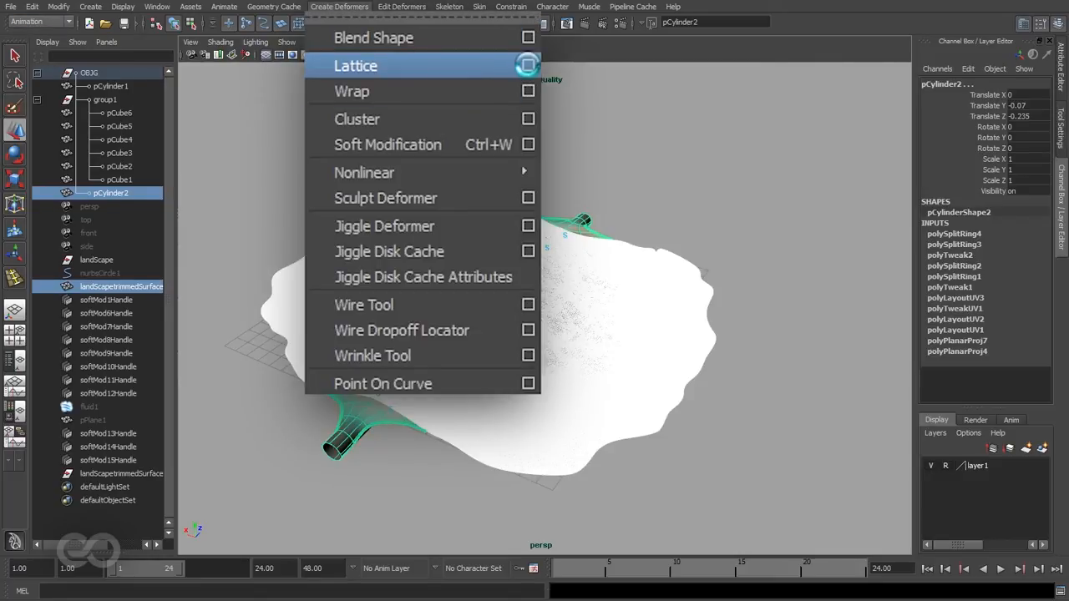
Reset the Lattice options, turn off local mode, and create a 10×2×10 lattice
{"action": "left_click", "coordinate": [524, 65]}
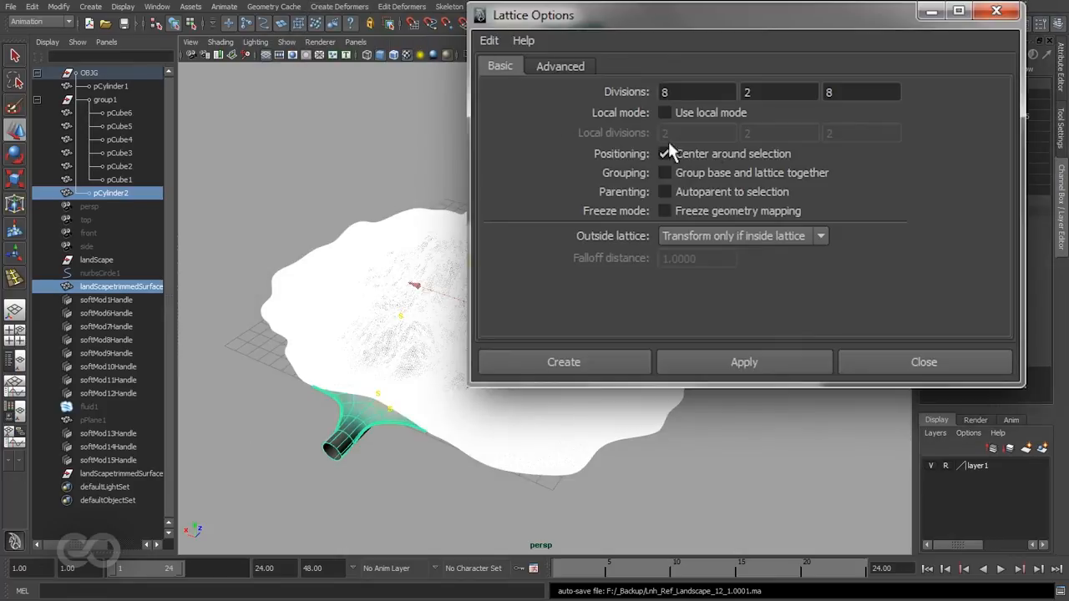
{"action": "left_click", "coordinate": [489, 40]}
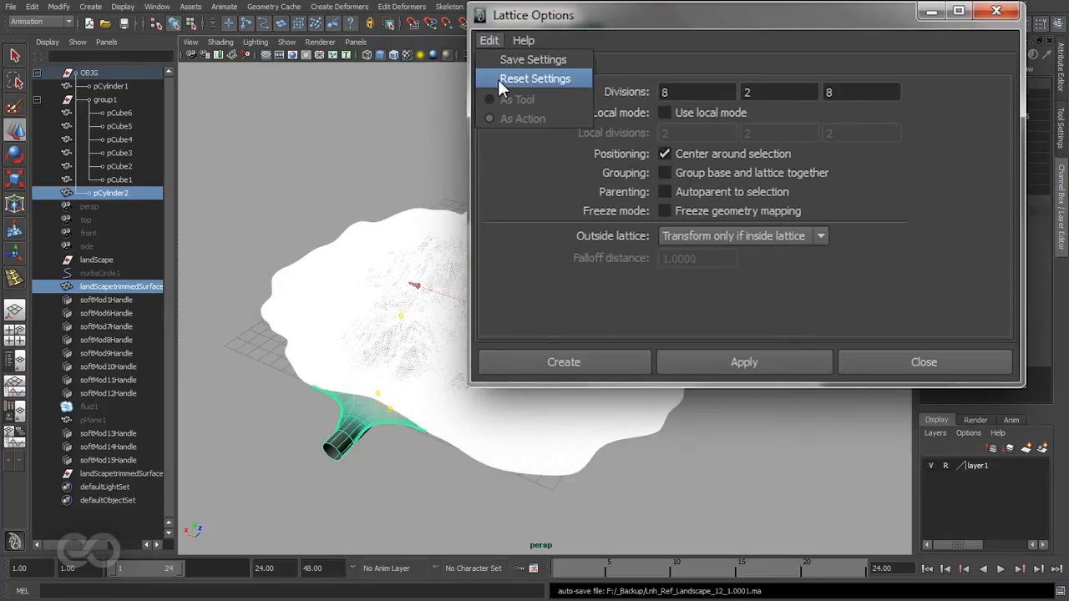
{"action": "left_click", "coordinate": [534, 77]}
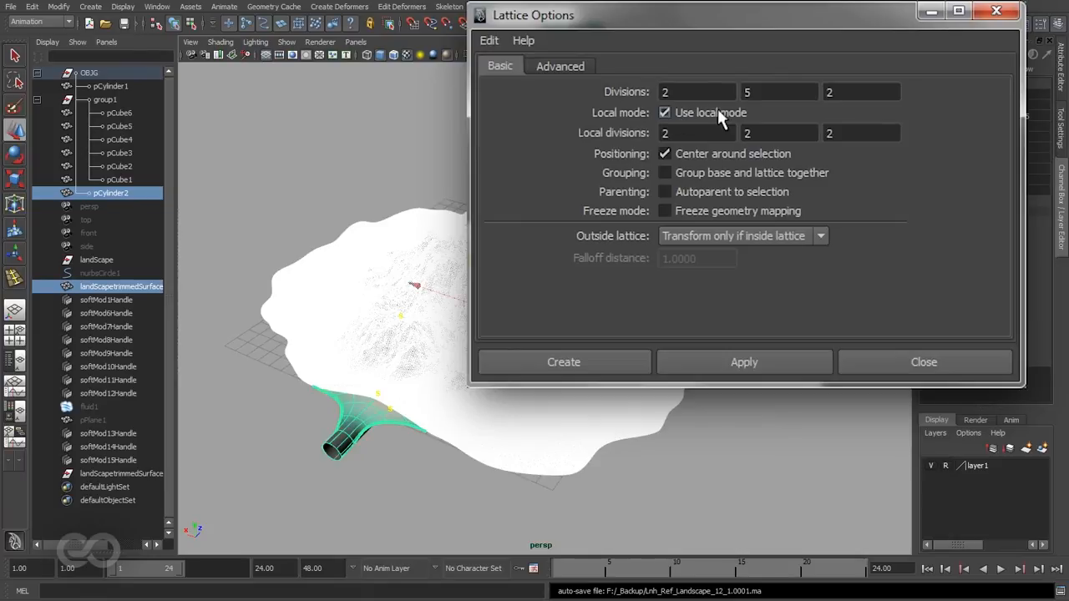
{"action": "left_click", "coordinate": [662, 112]}
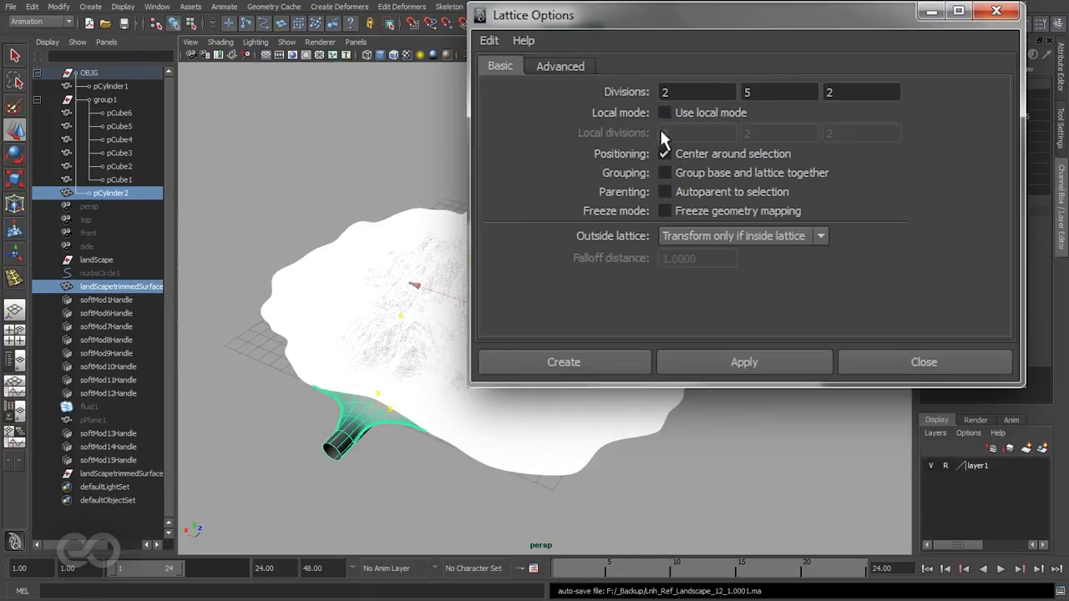
{"action": "left_click", "coordinate": [664, 154]}
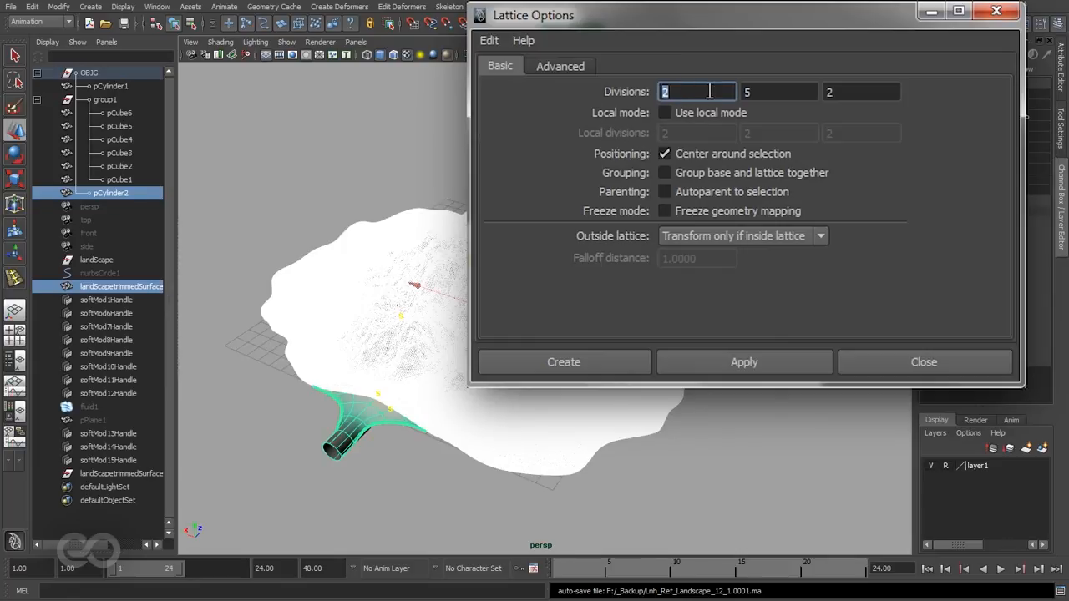
{"action": "type", "text": "10"}
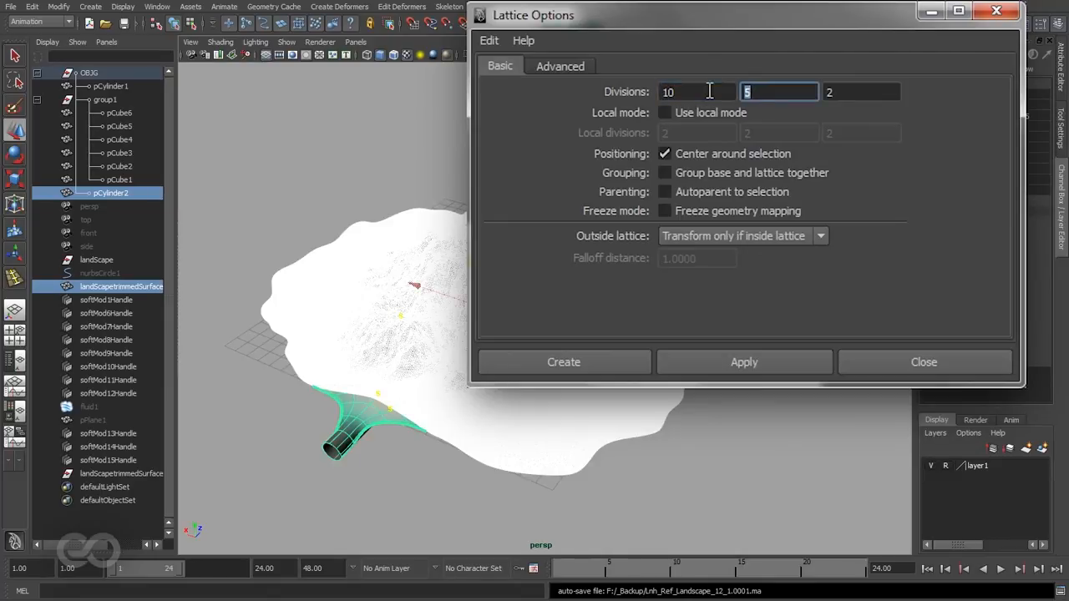
{"action": "left_click", "coordinate": [860, 91]}
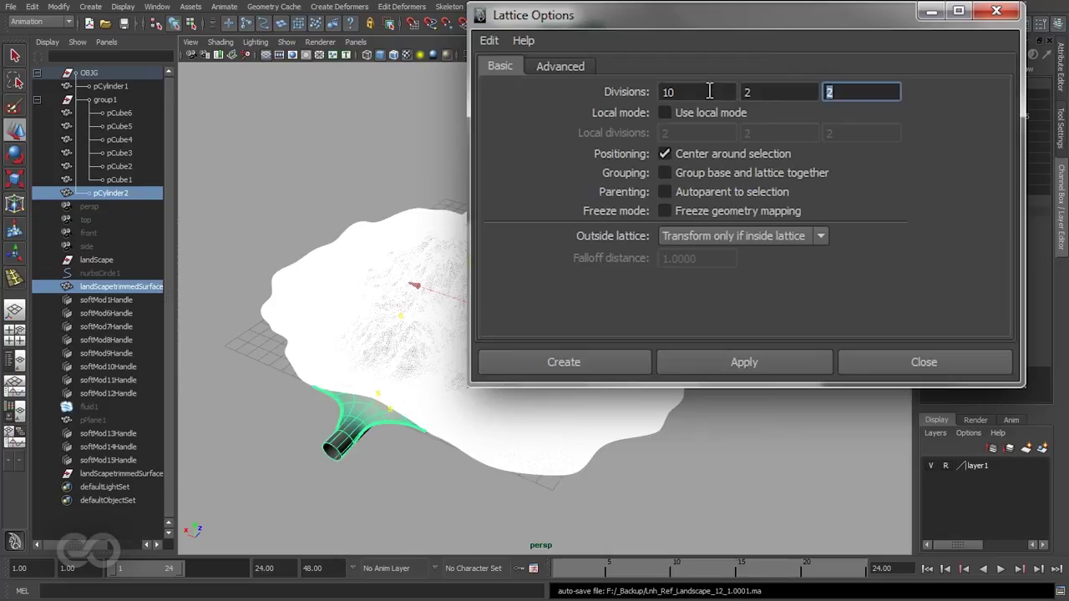
{"action": "type", "text": "10"}
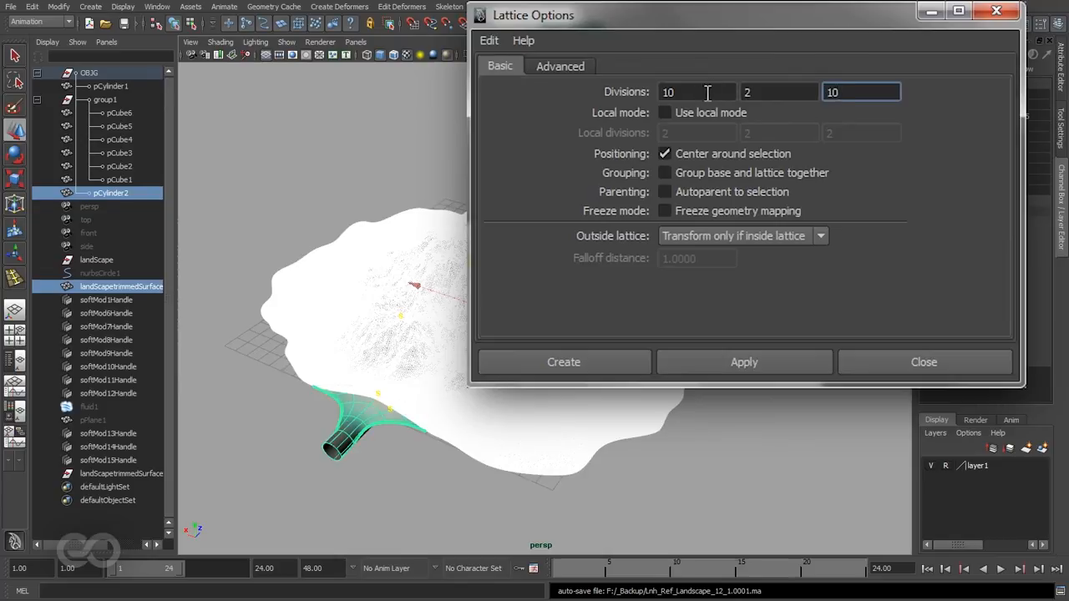
{"action": "left_click", "coordinate": [564, 362]}
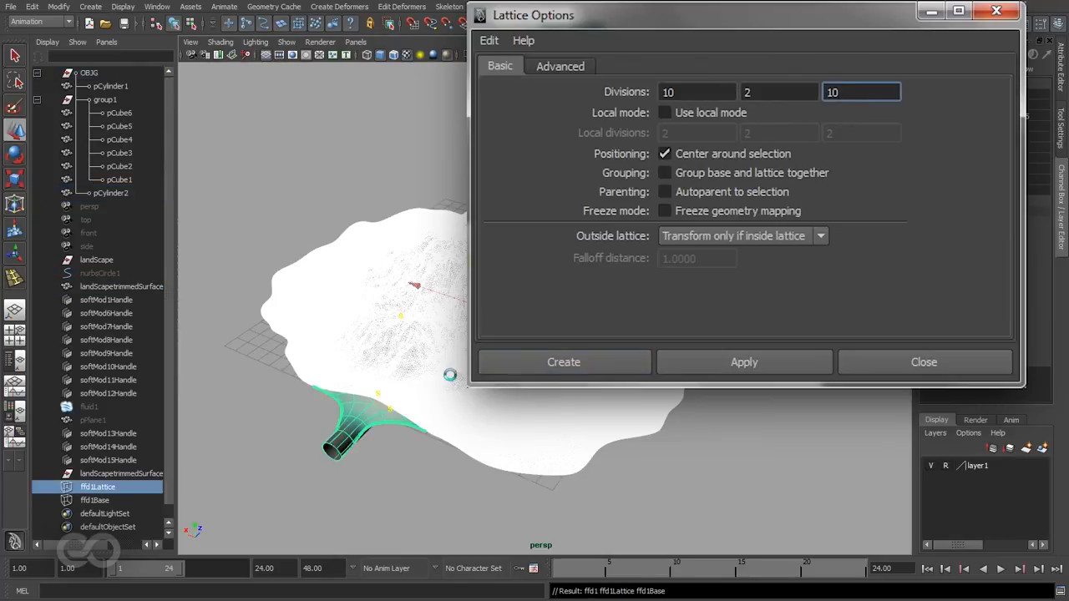
{"action": "left_click", "coordinate": [564, 362]}
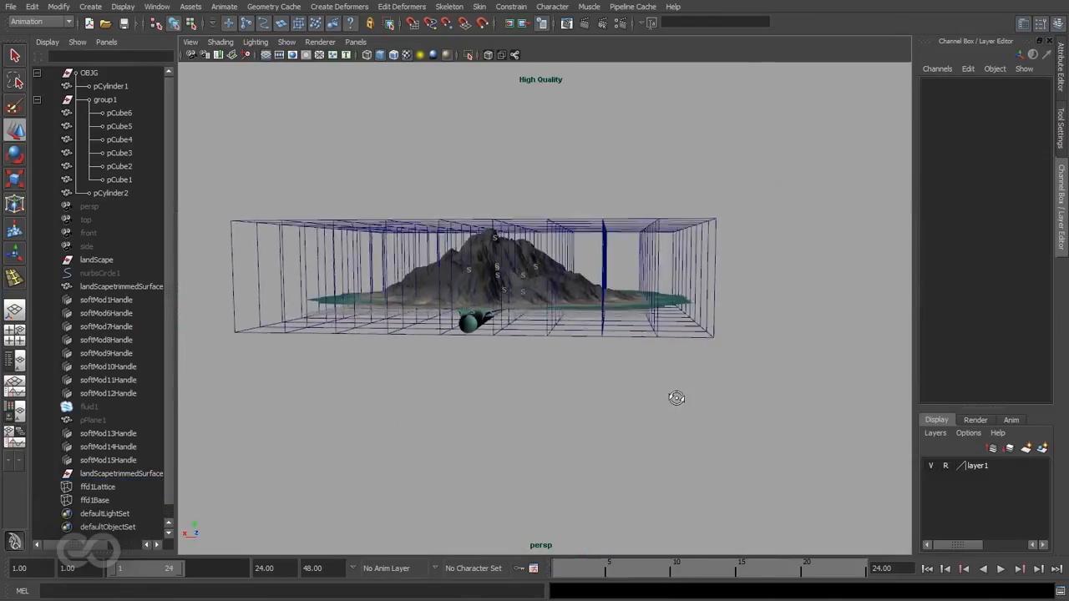
Select ffd1Lattice, switch to Lattice Point mode, and set soft selection falloff to Global
{"action": "left_click", "coordinate": [96, 487]}
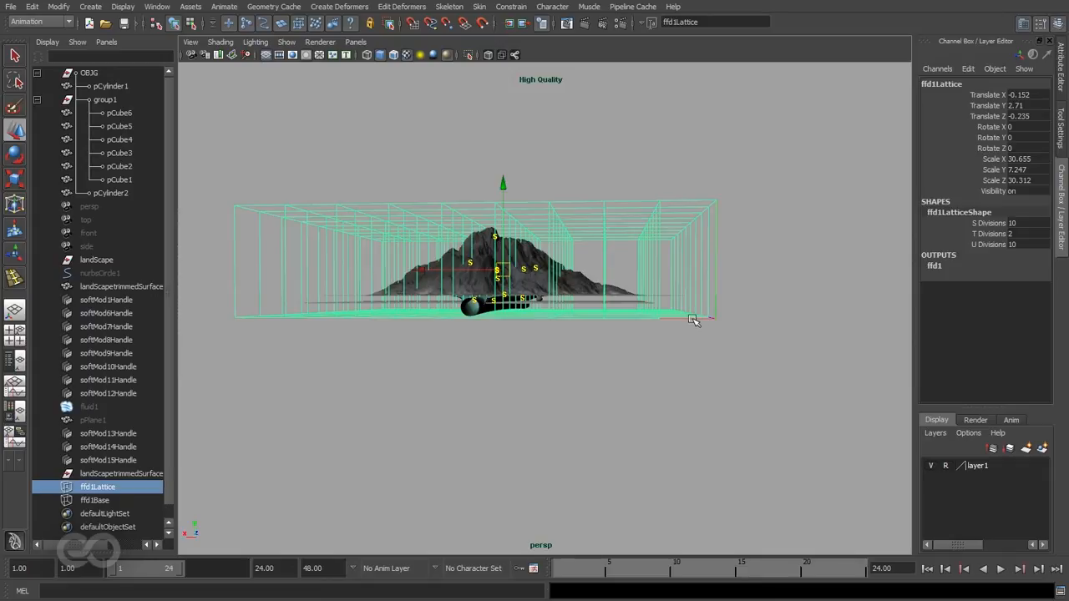
{"action": "right_click", "coordinate": [696, 316]}
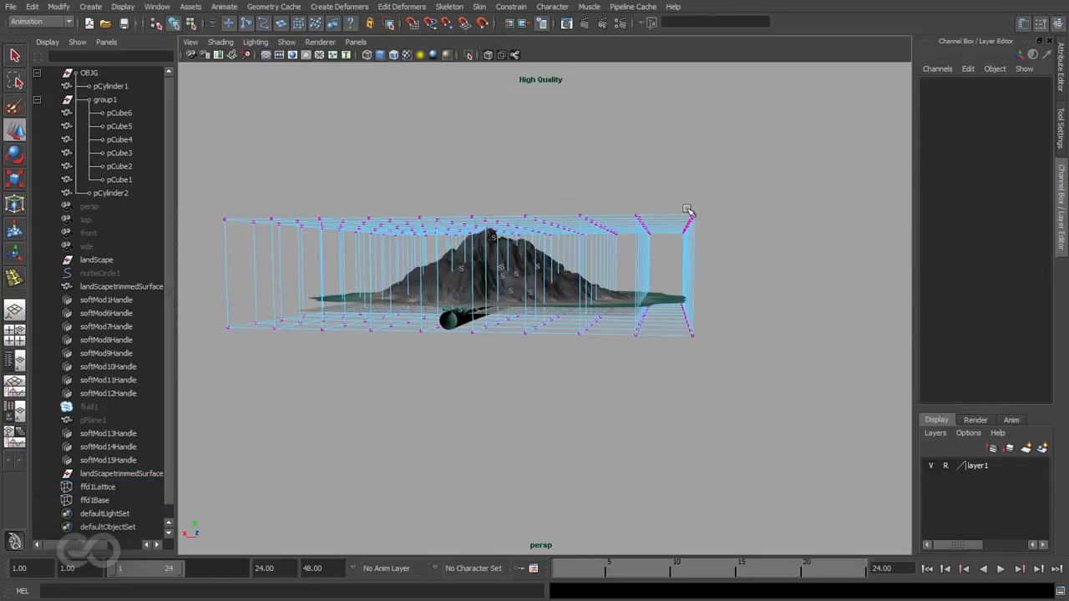
{"action": "left_click", "coordinate": [687, 221]}
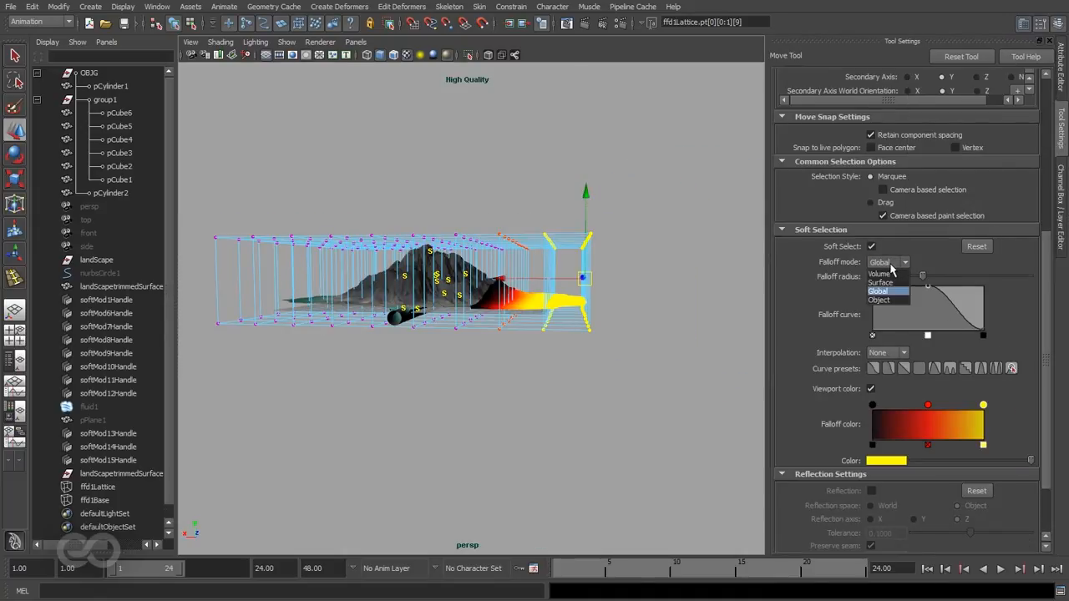
{"action": "left_click", "coordinate": [878, 272]}
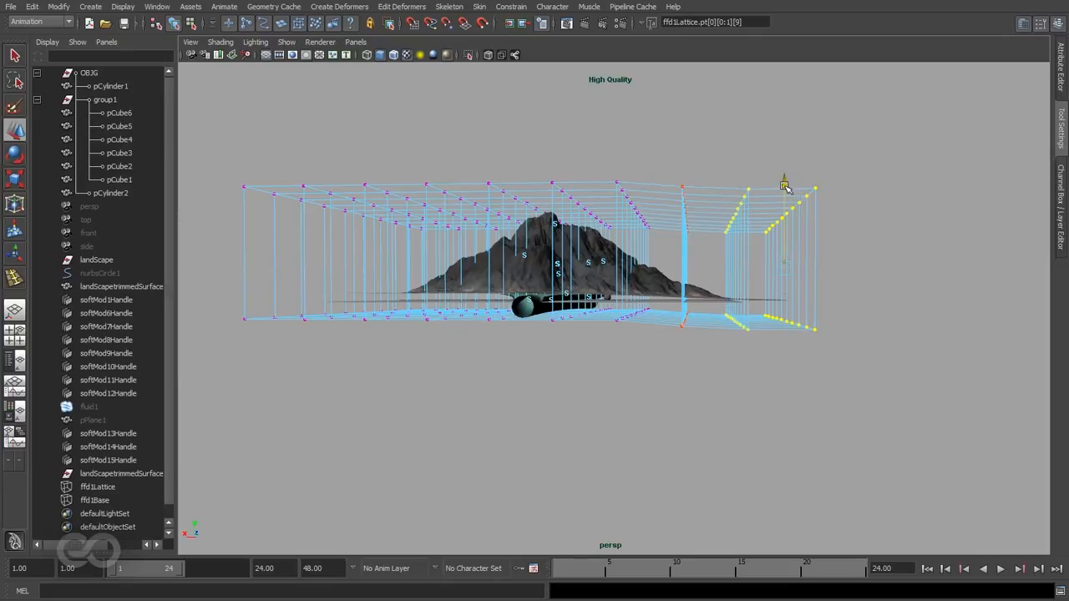
Drag the lattice points at each end to curve both terrain edges around the side cylinders
{"action": "left_click_drag", "start_coordinate": [785, 183], "coordinate": [784, 199]}
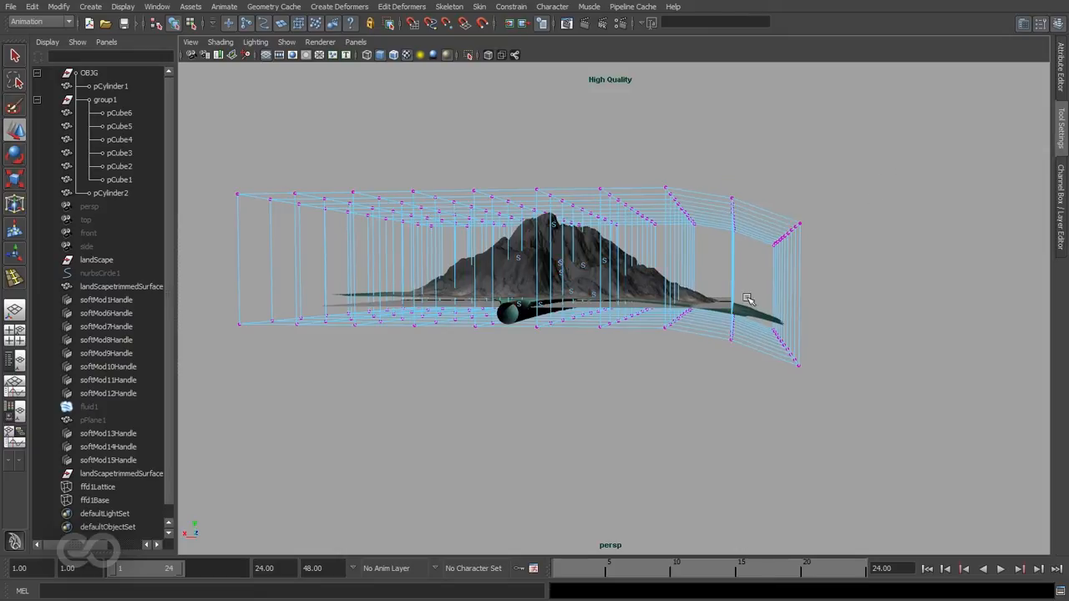
{"action": "left_click_drag", "start_coordinate": [747, 299], "coordinate": [724, 334]}
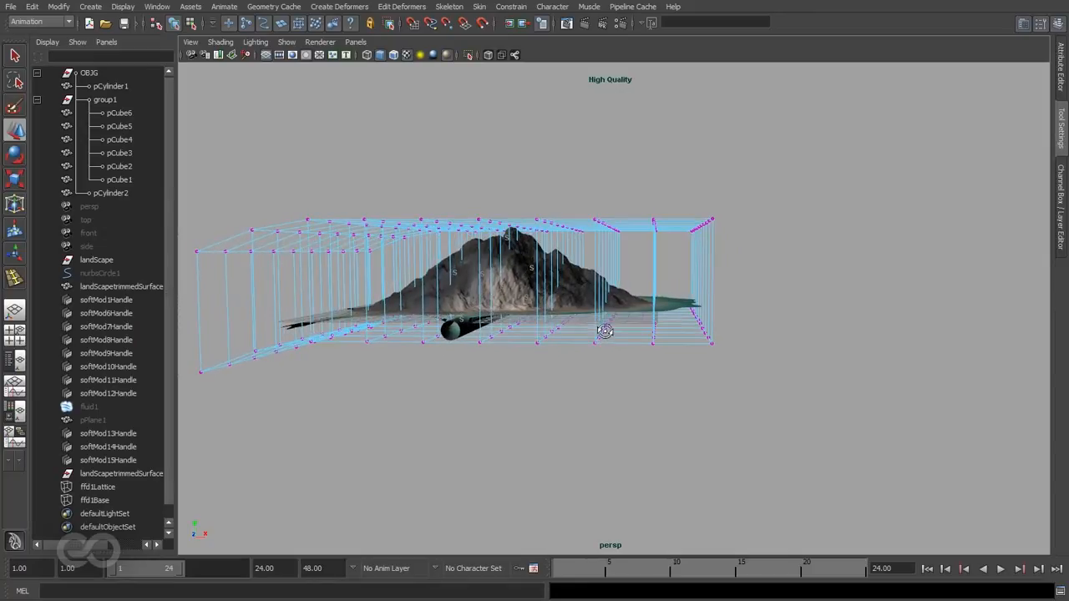
{"action": "left_click_drag", "start_coordinate": [604, 331], "coordinate": [677, 188]}
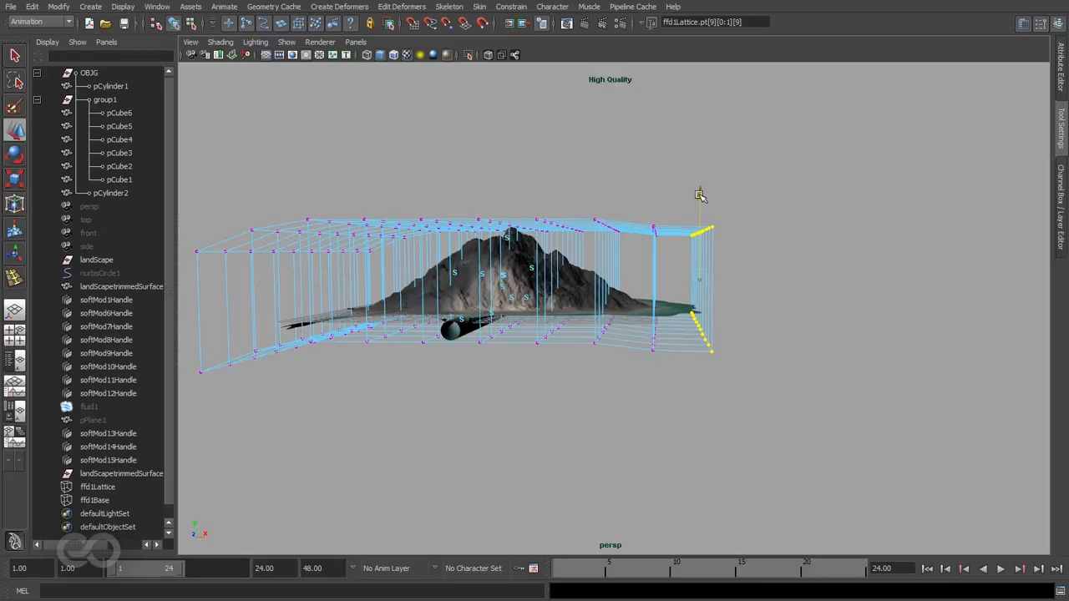
{"action": "left_click_drag", "start_coordinate": [700, 195], "coordinate": [699, 206]}
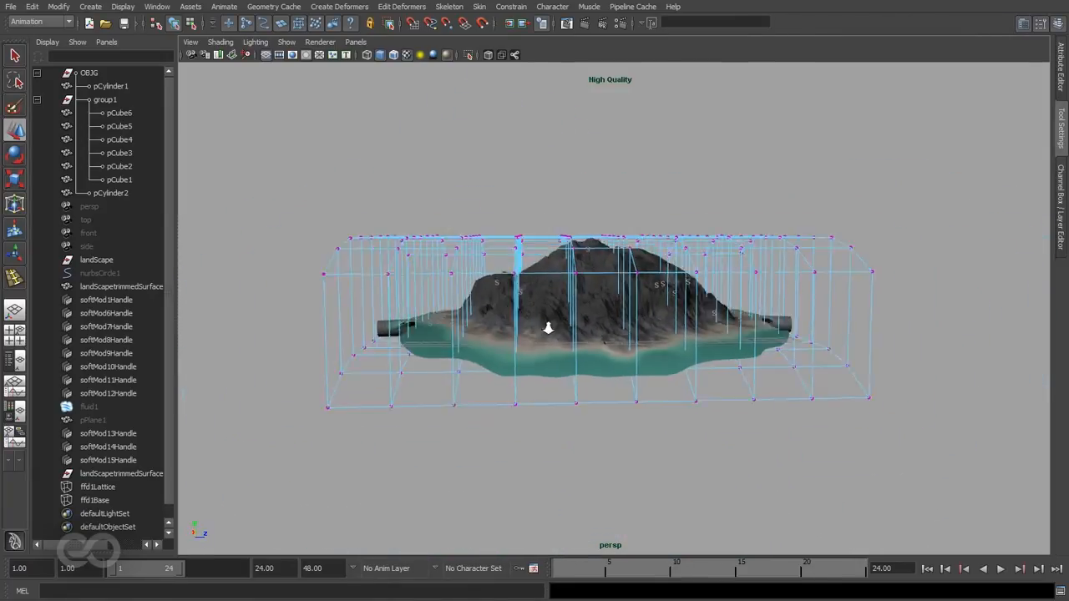
{"action": "left_click_drag", "start_coordinate": [549, 327], "coordinate": [546, 348]}
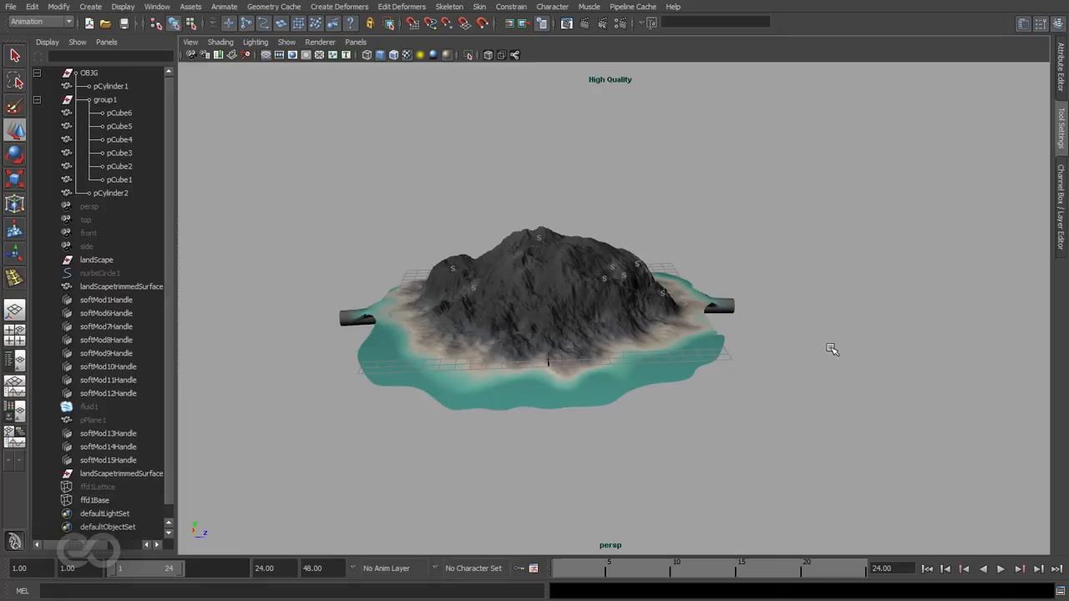
Zoom in on the curved island terrain, pull back, and orbit around it
{"action": "left_click_drag", "start_coordinate": [832, 349], "coordinate": [597, 368]}
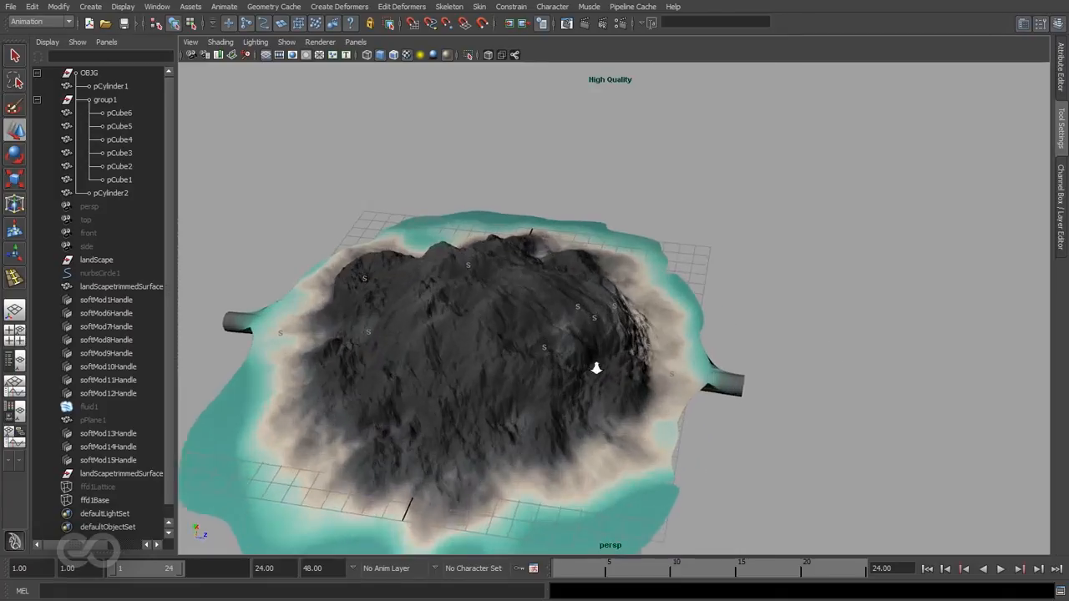
{"action": "left_click_drag", "start_coordinate": [596, 367], "coordinate": [673, 280]}
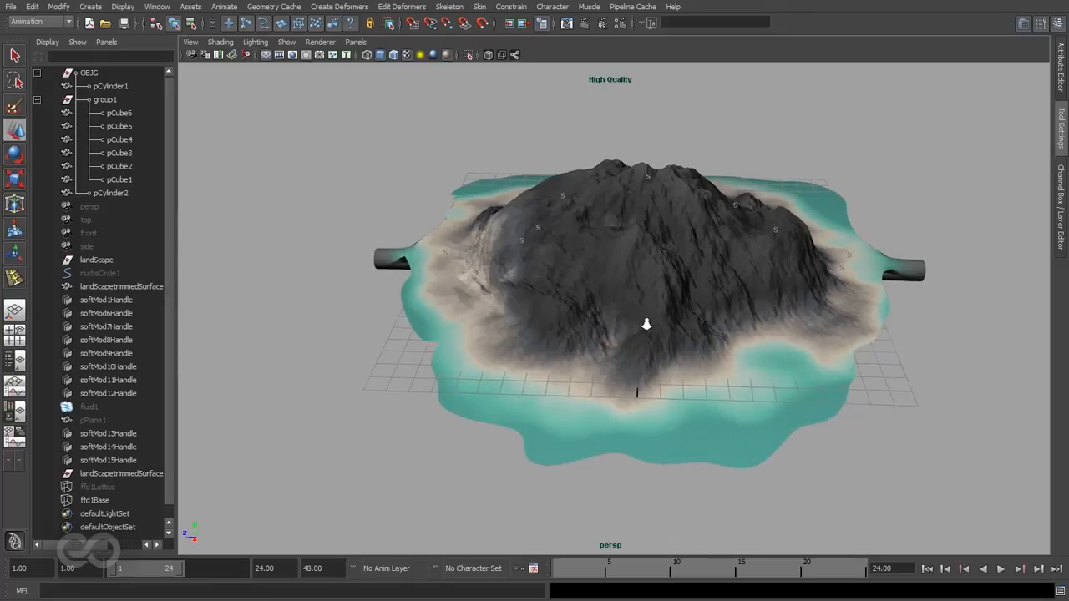
{"action": "left_click_drag", "start_coordinate": [646, 324], "coordinate": [538, 278]}
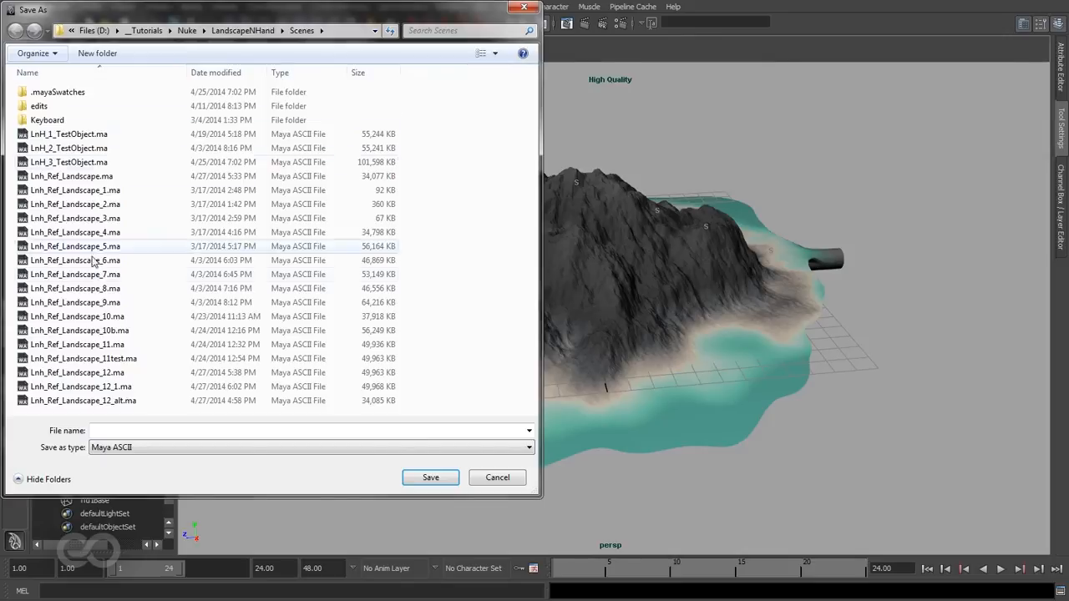
Save the scene as Lnh_Ref_Landscape_12_2.ma in the Scenes folder
{"action": "left_click", "coordinate": [75, 386]}
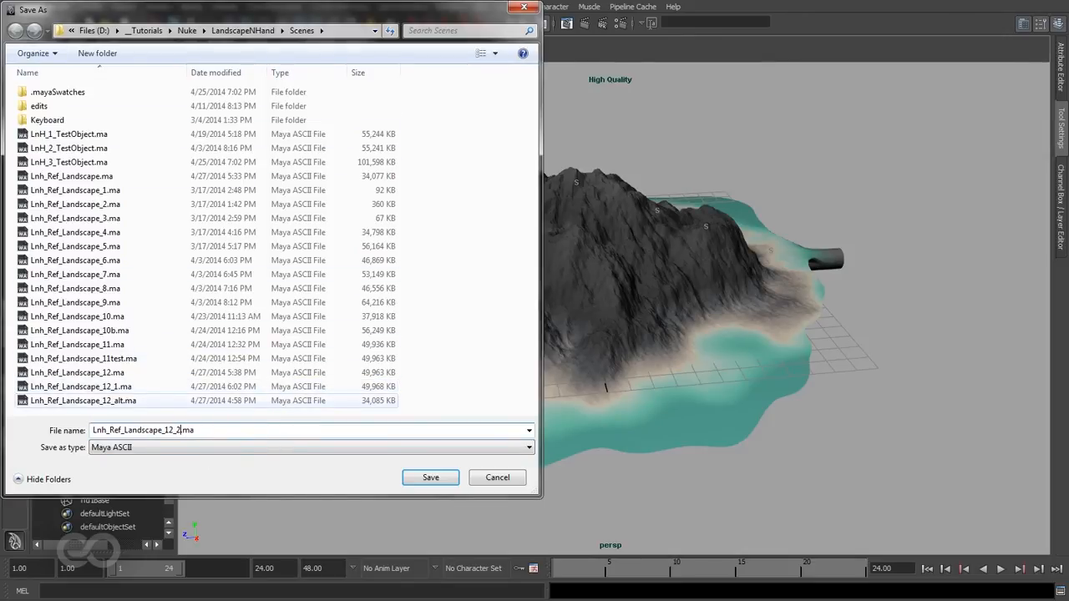
{"action": "left_click", "coordinate": [430, 477]}
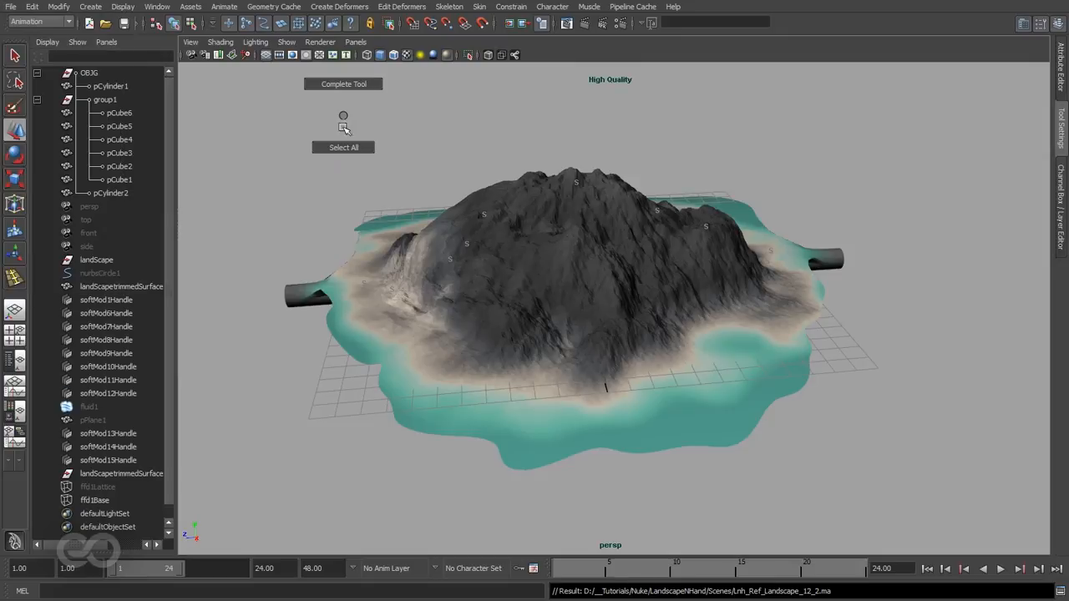
Select all, parent landScapetrimmedSurface and fluid1 under OBJG, and show the cloud fluid
{"action": "left_click", "coordinate": [342, 147]}
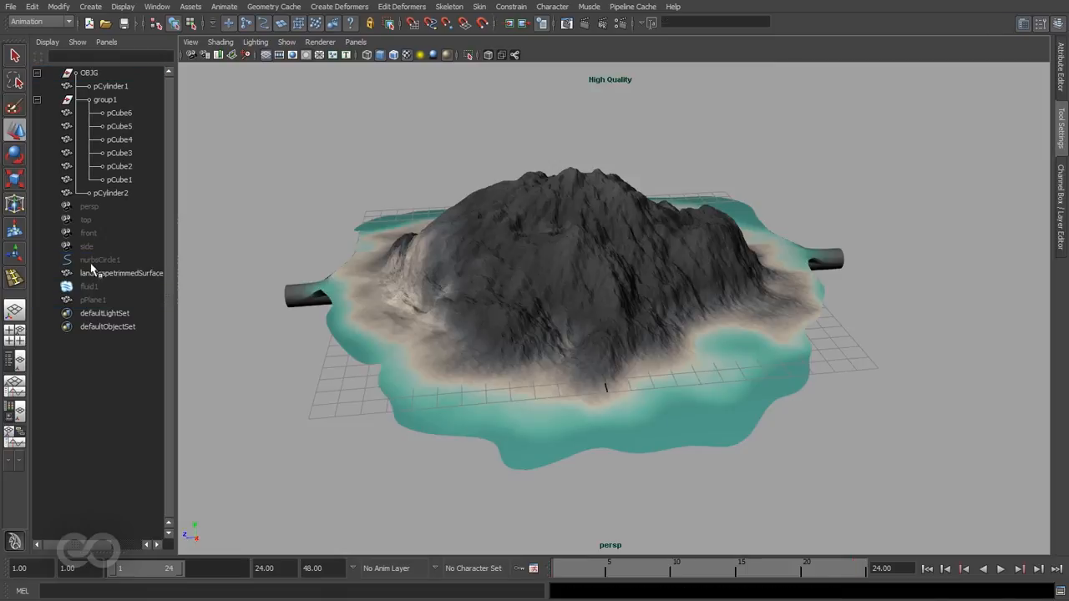
{"action": "left_click", "coordinate": [90, 286]}
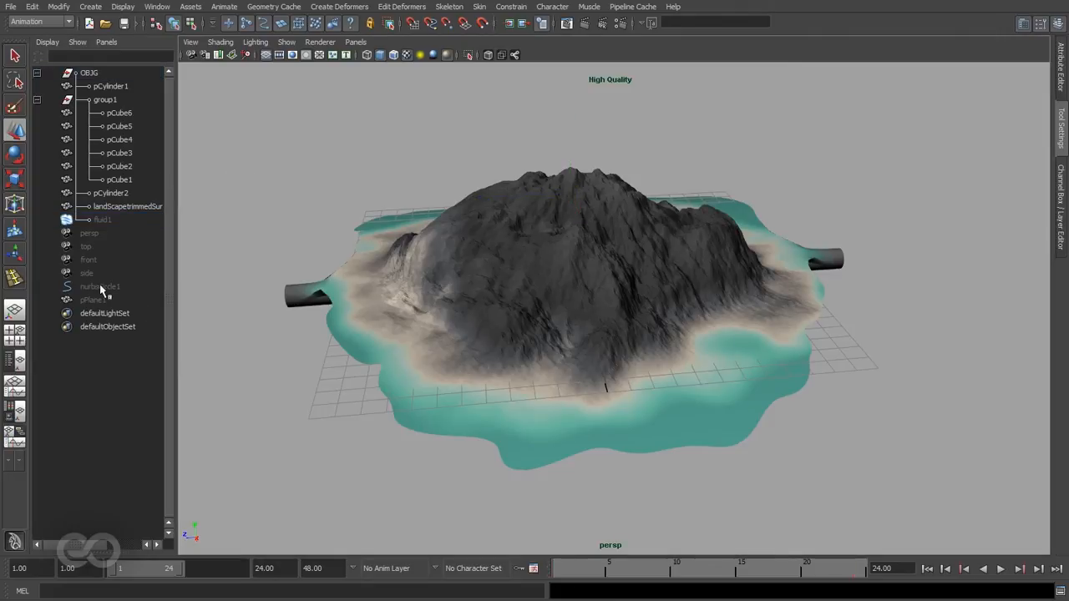
{"action": "left_click", "coordinate": [91, 300]}
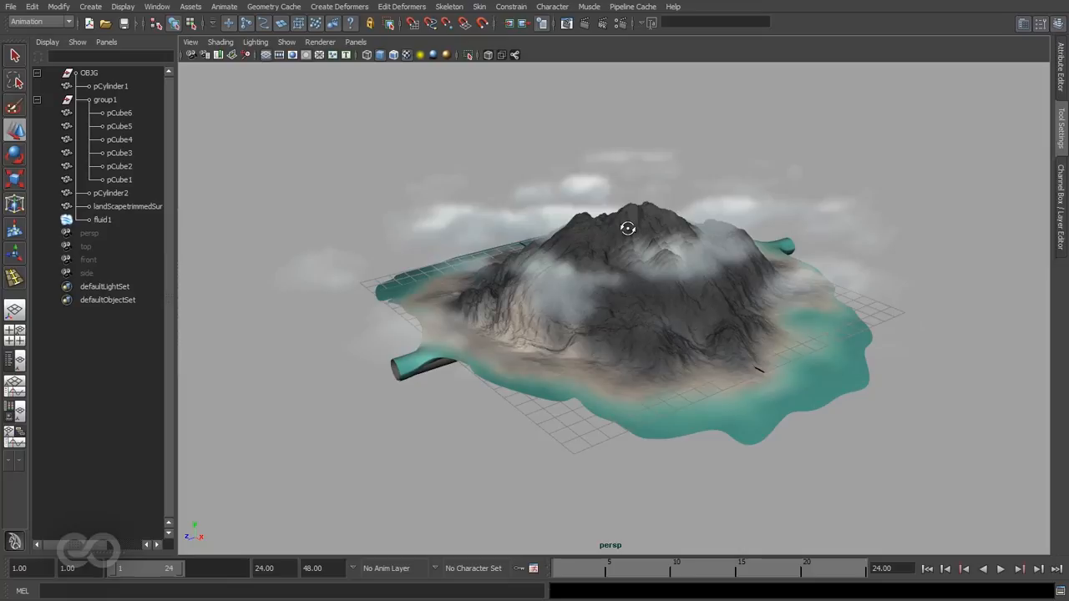
Overwrite Lnh_Ref_Landscape.ma with the cloud-covered island scene
{"action": "left_click", "coordinate": [10, 13]}
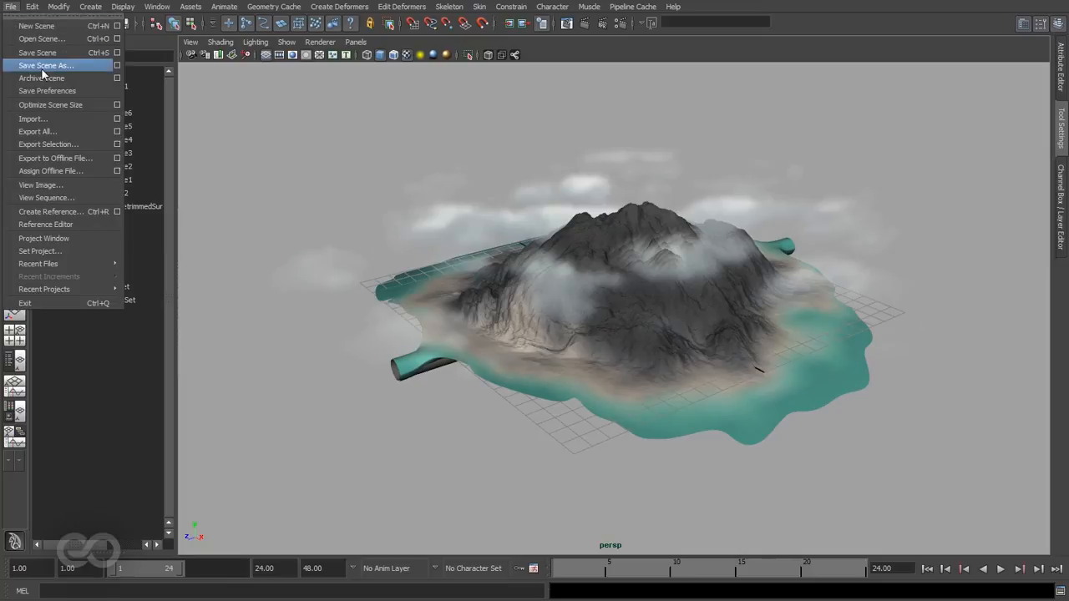
{"action": "left_click", "coordinate": [45, 65]}
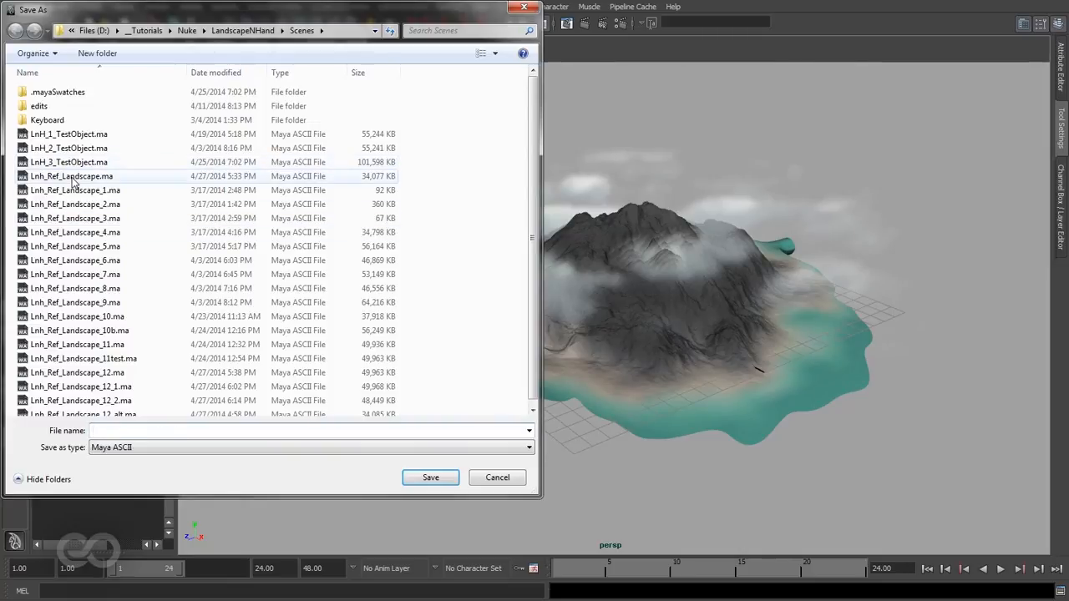
{"action": "left_click", "coordinate": [71, 176]}
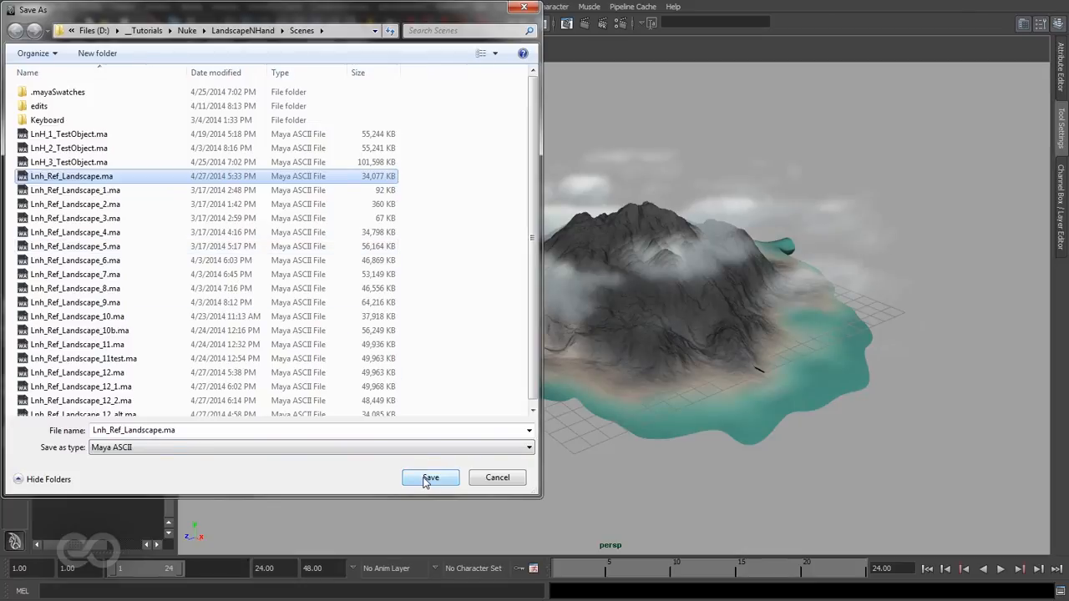
{"action": "left_click", "coordinate": [430, 478]}
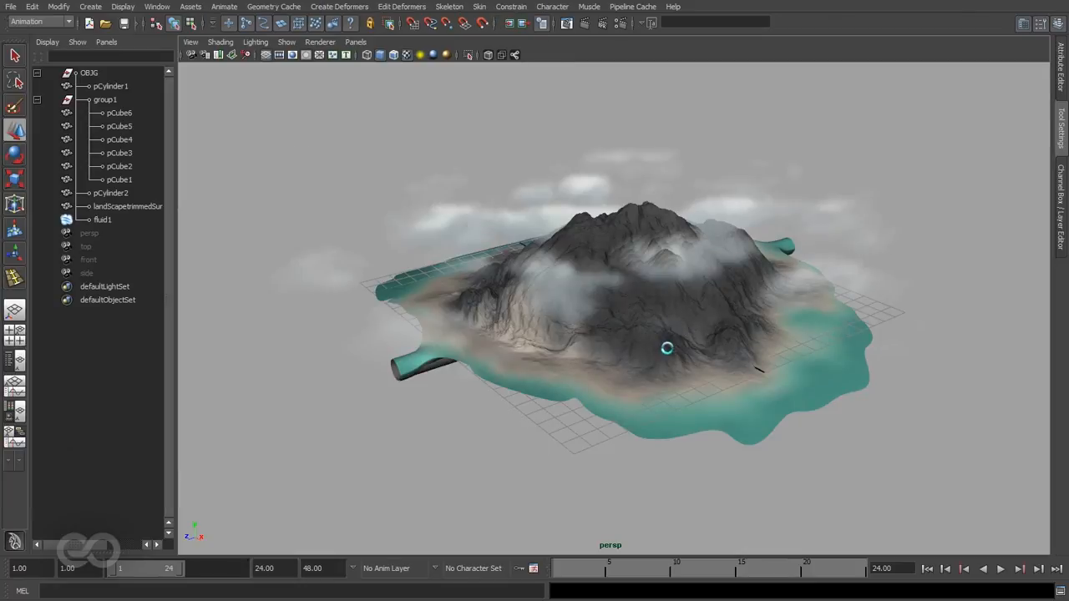